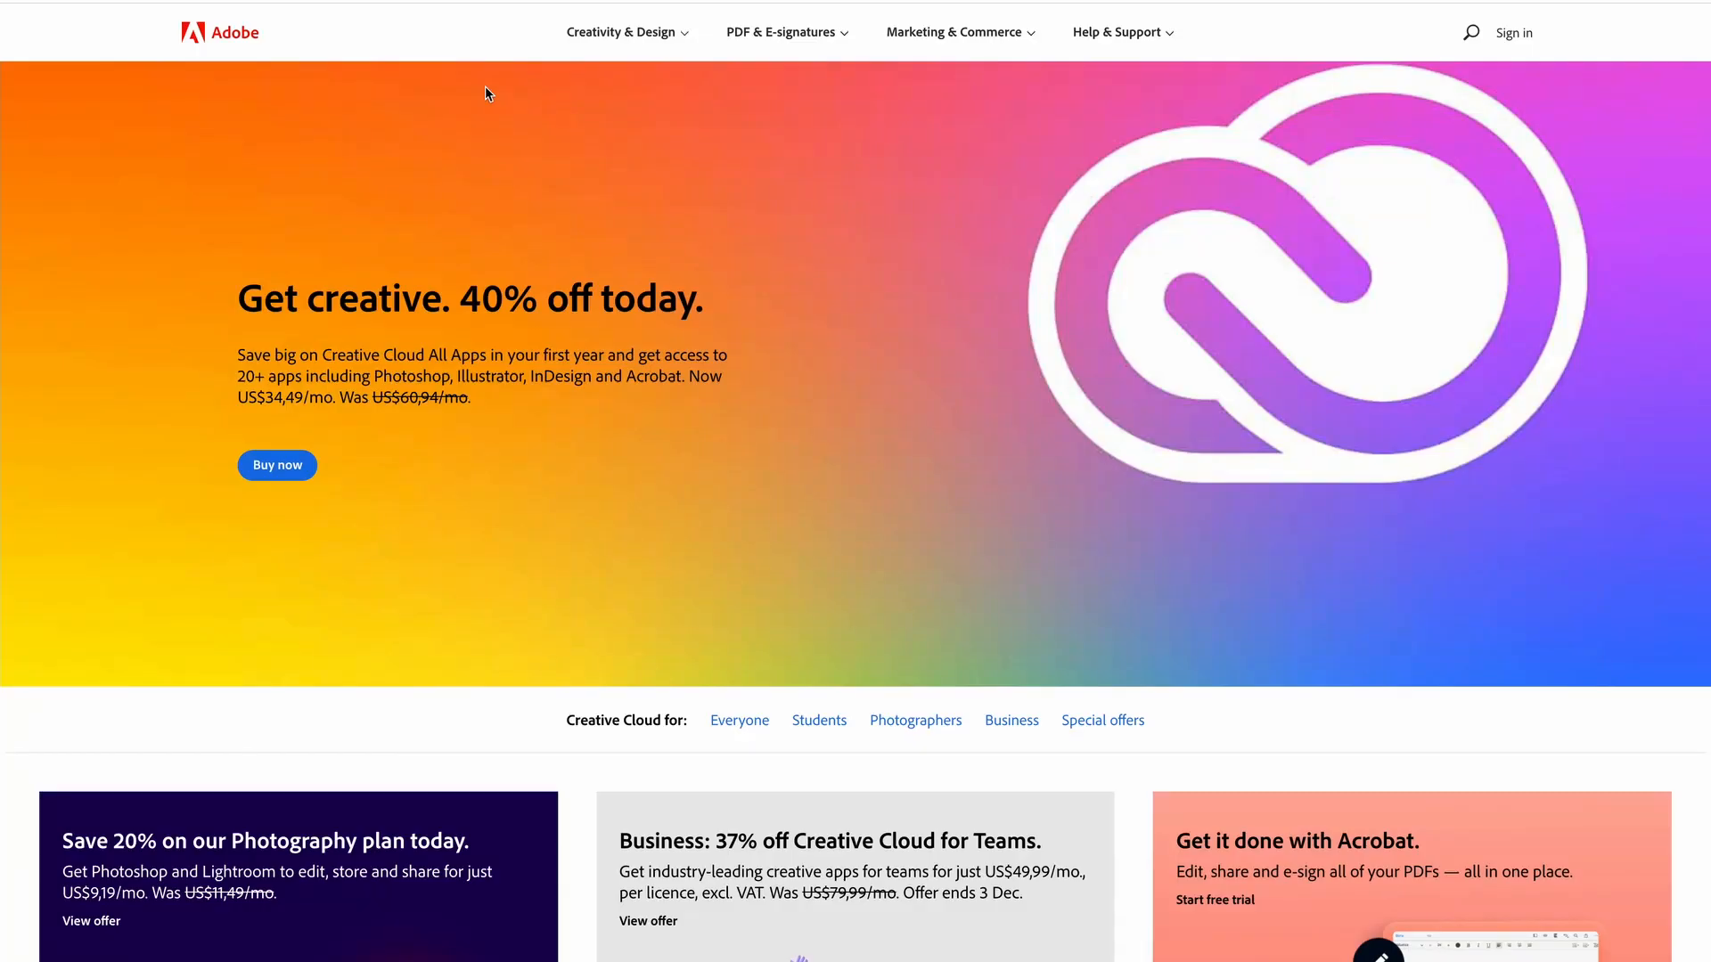
{"action": "mouse_move", "coordinate": [610, 159]}
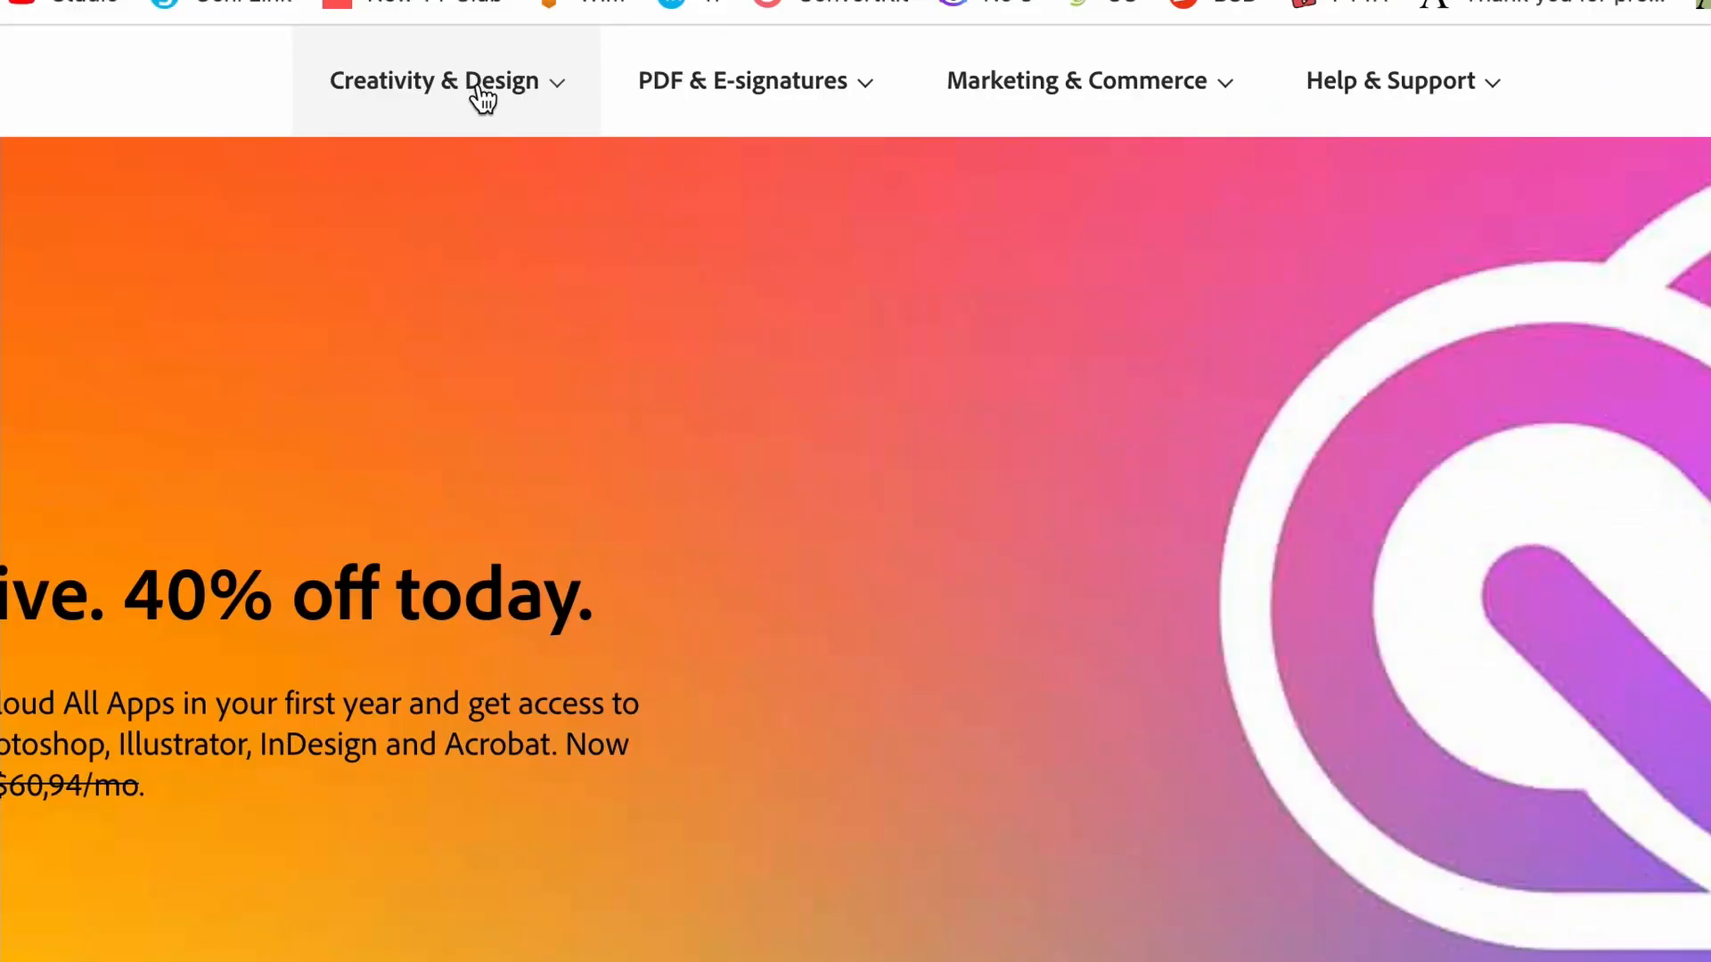
Step: Expand the Creativity & Design menu to list featured products like Photoshop and Illustrator
{"action": "left_click", "coordinate": [436, 80]}
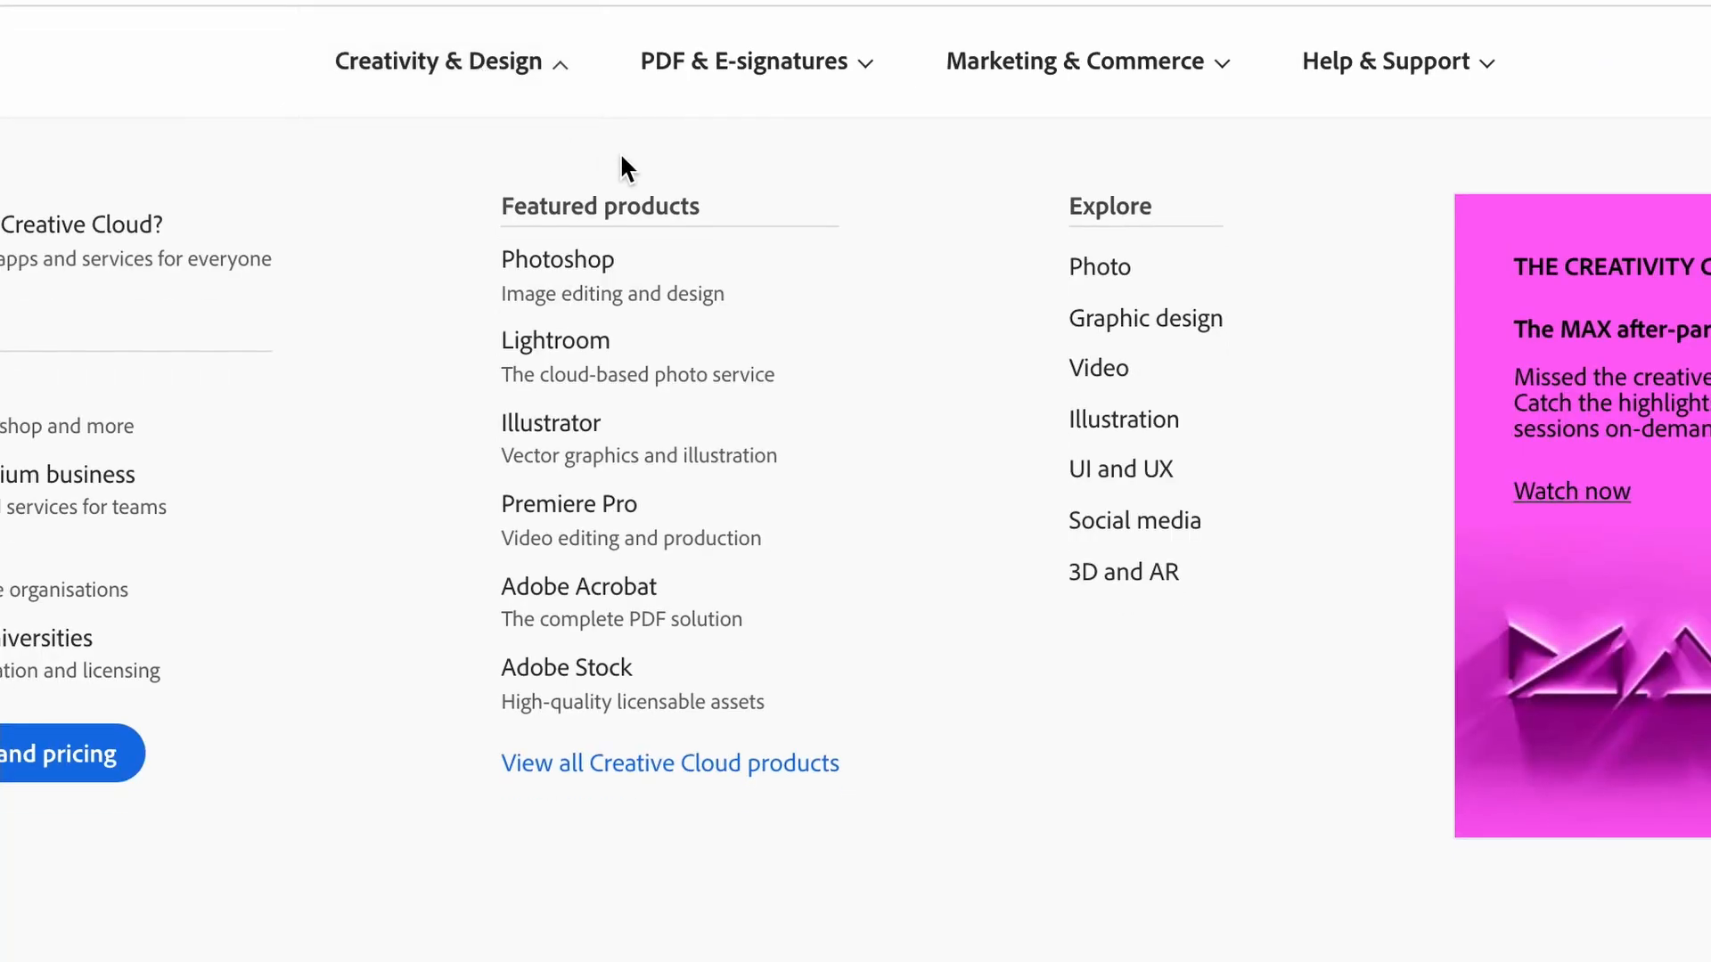
{"action": "mouse_move", "coordinate": [568, 502]}
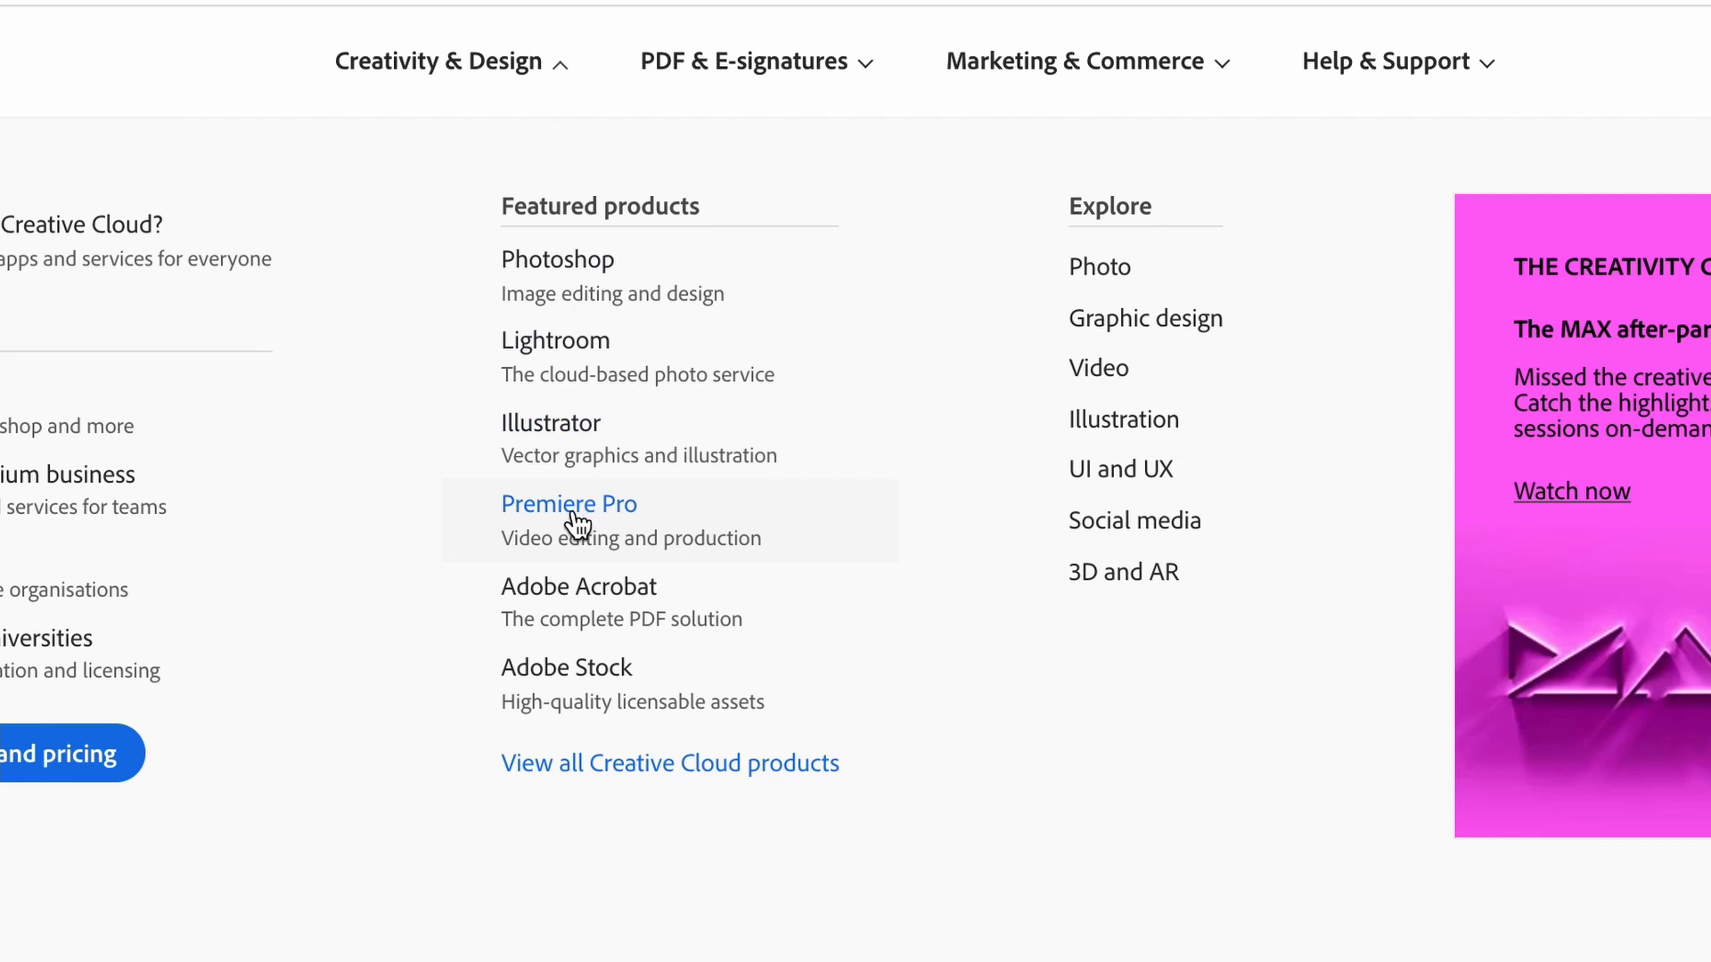
Step: Open Premiere Pro from Featured products and scroll through its 40% off offer page
{"action": "left_click", "coordinate": [569, 505]}
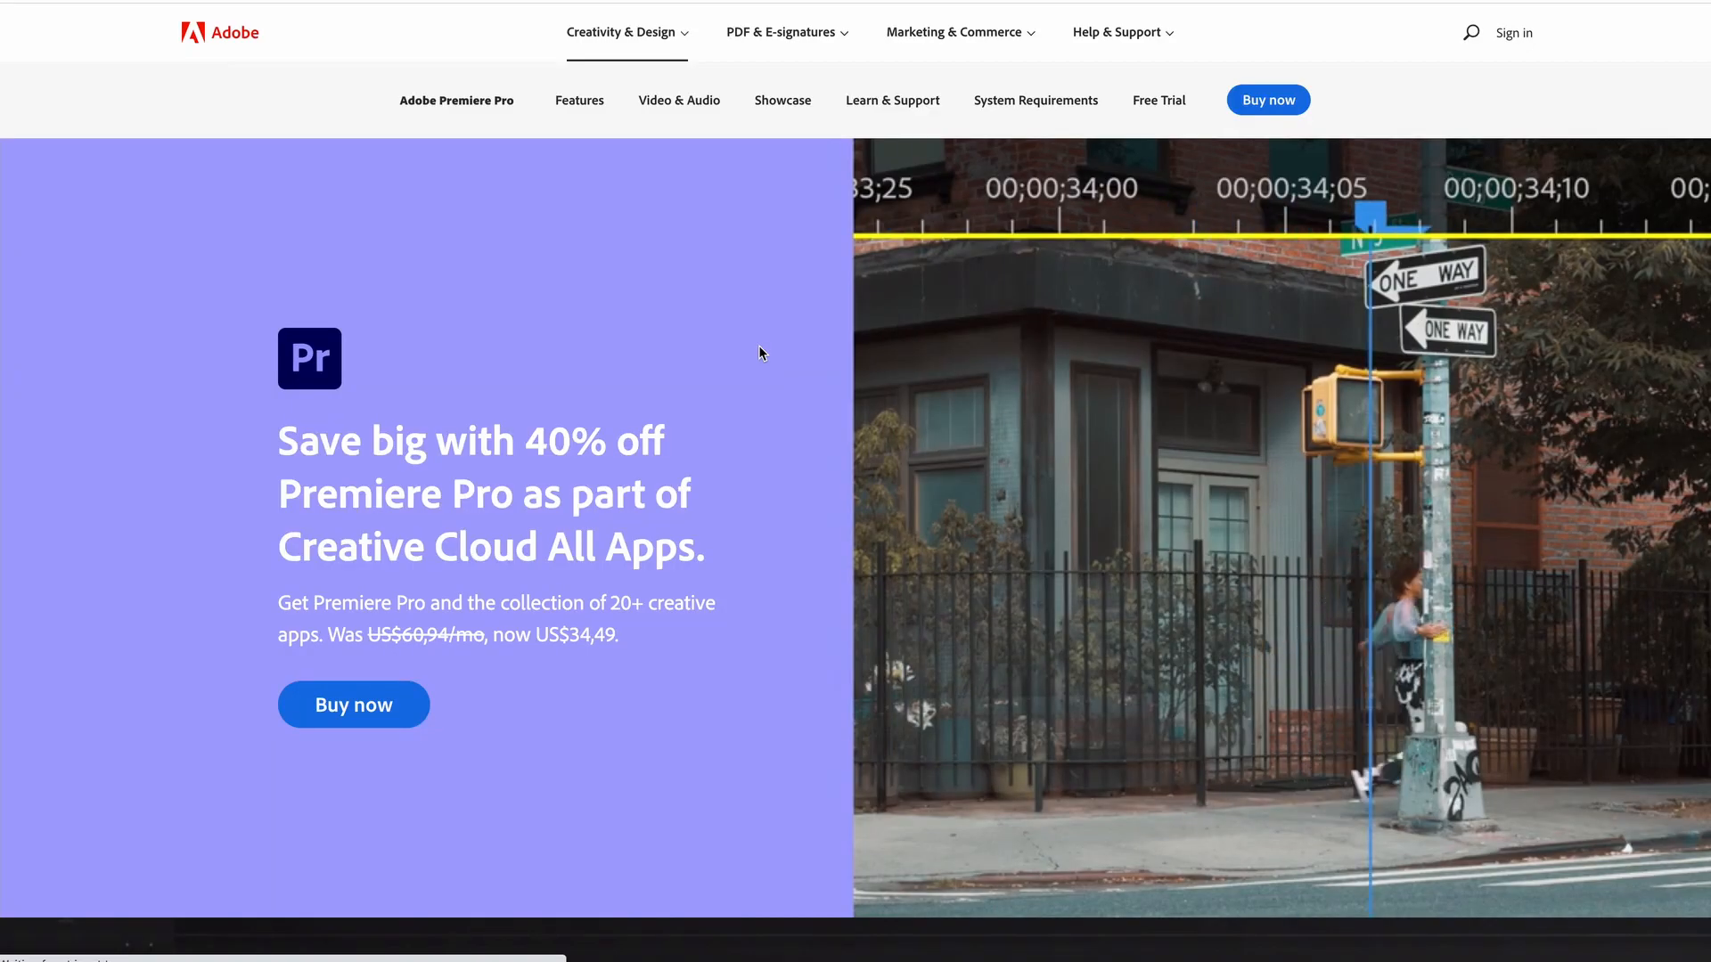
{"action": "scroll", "scroll_direction": "down", "scroll_amount": 3}
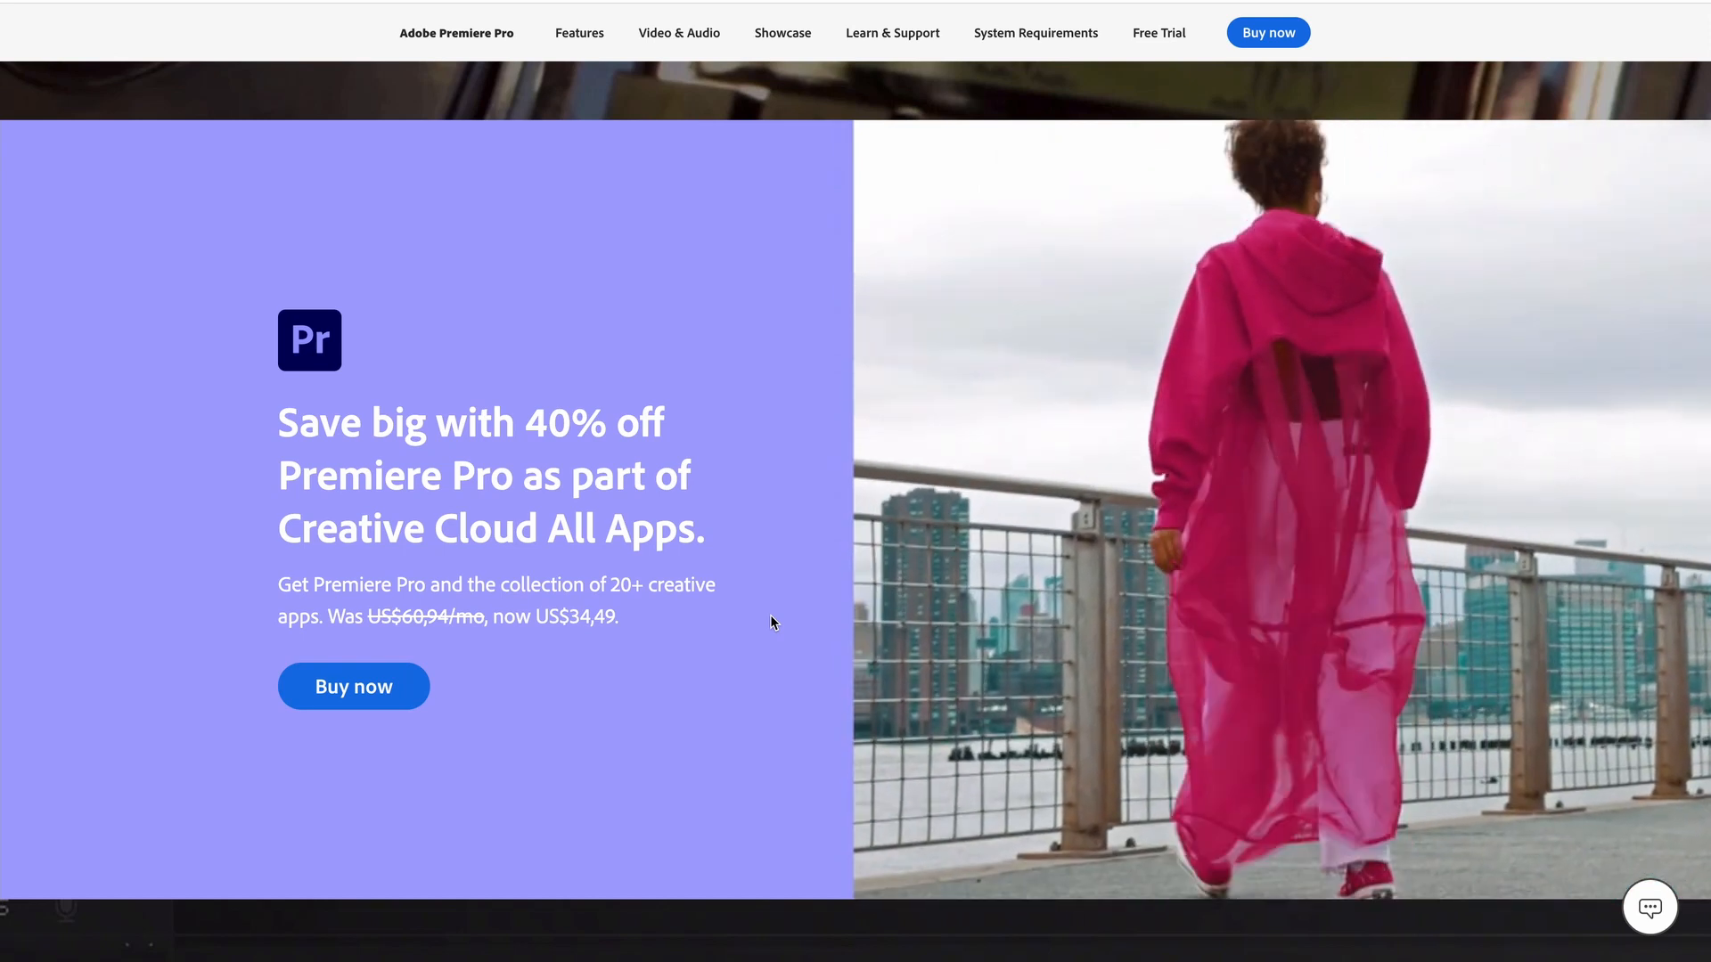
{"action": "scroll", "scroll_direction": "down", "scroll_amount": 3}
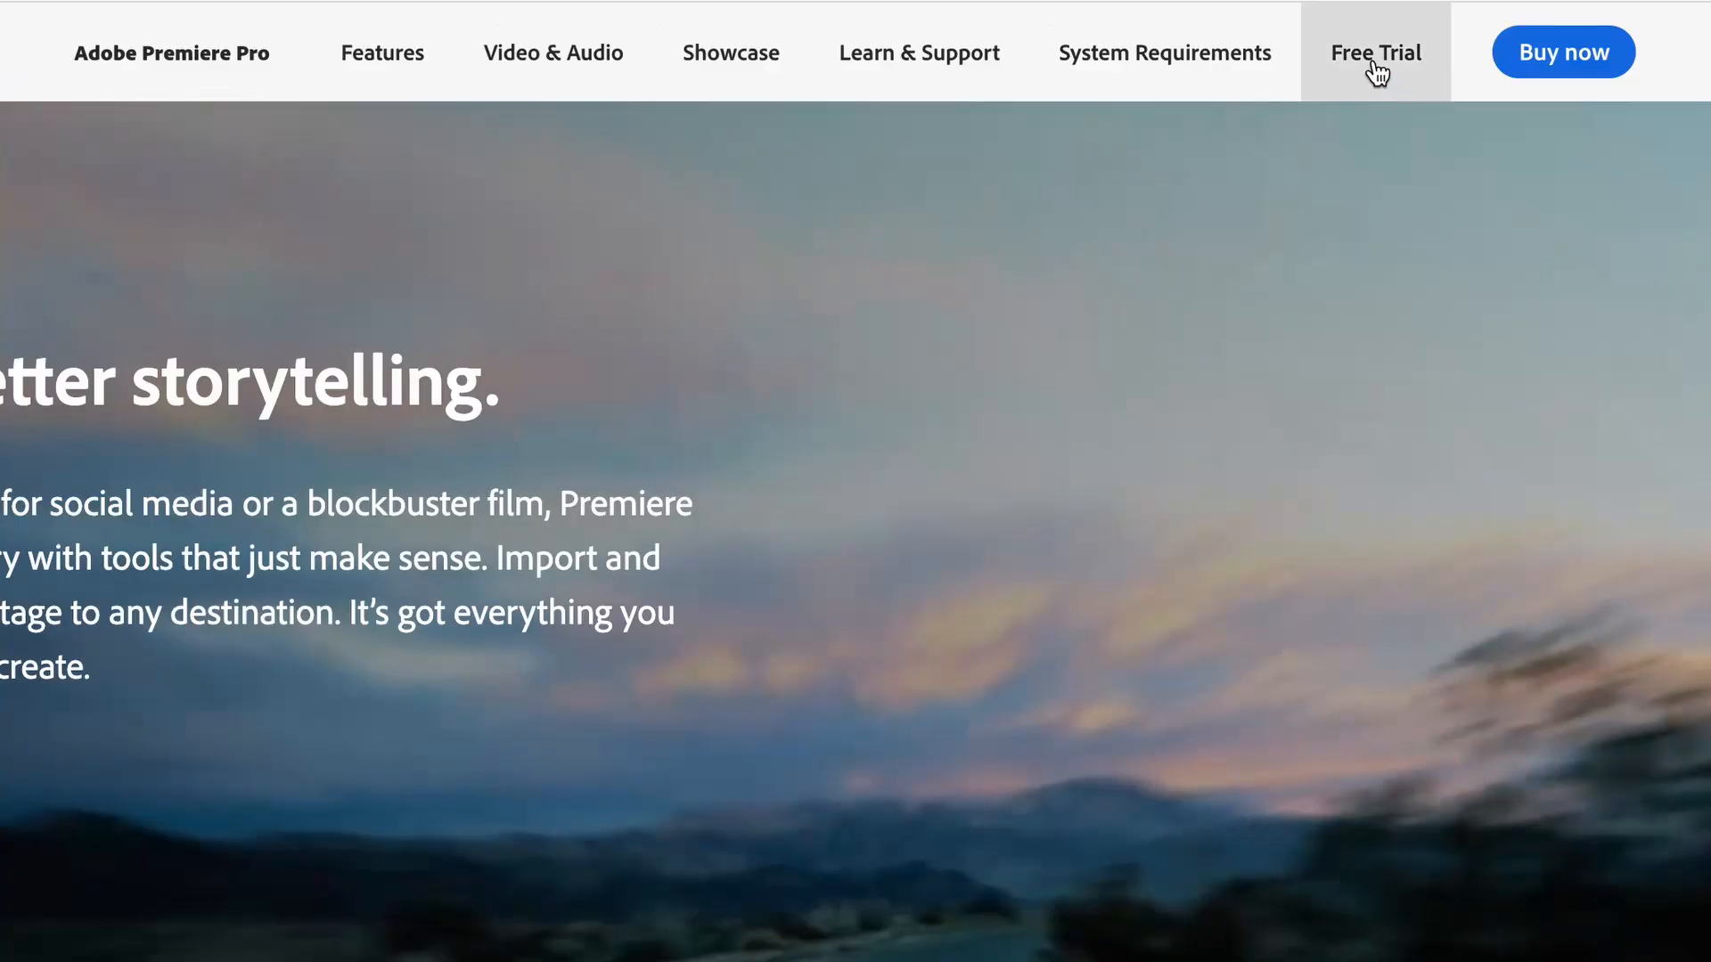
Step: Go to Free Trial plans showing Premiere Pro and Creative Cloud All Apps
{"action": "left_click", "coordinate": [1374, 52]}
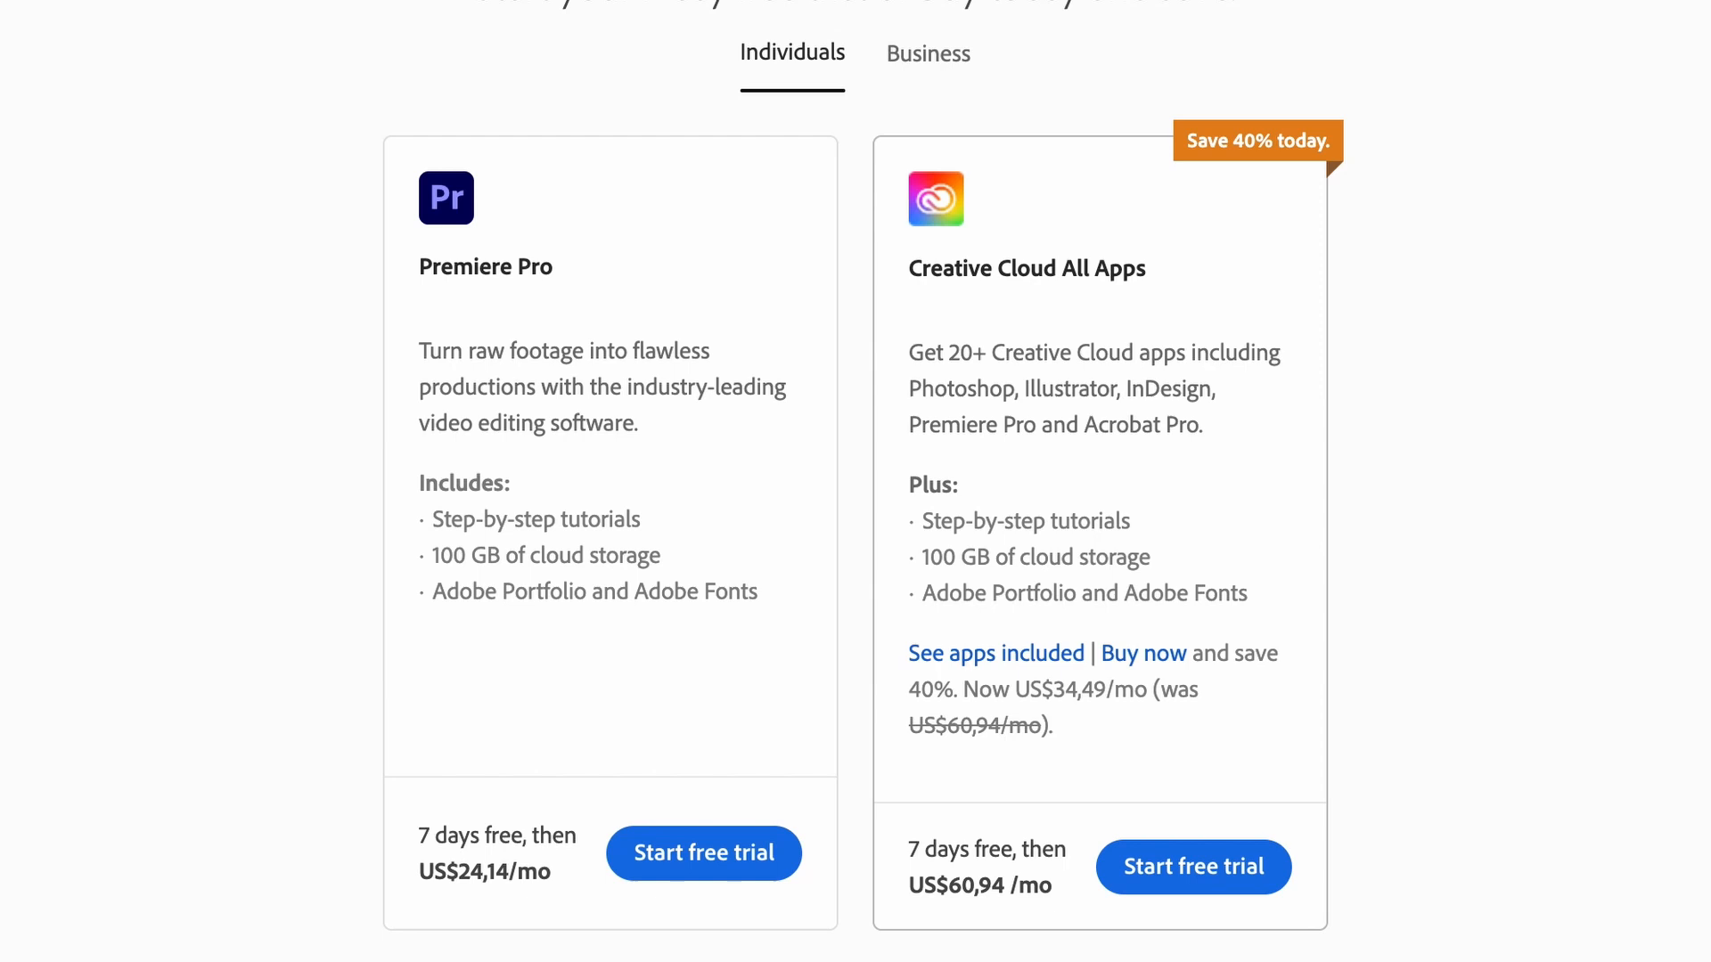
{"action": "mouse_move", "coordinate": [556, 303]}
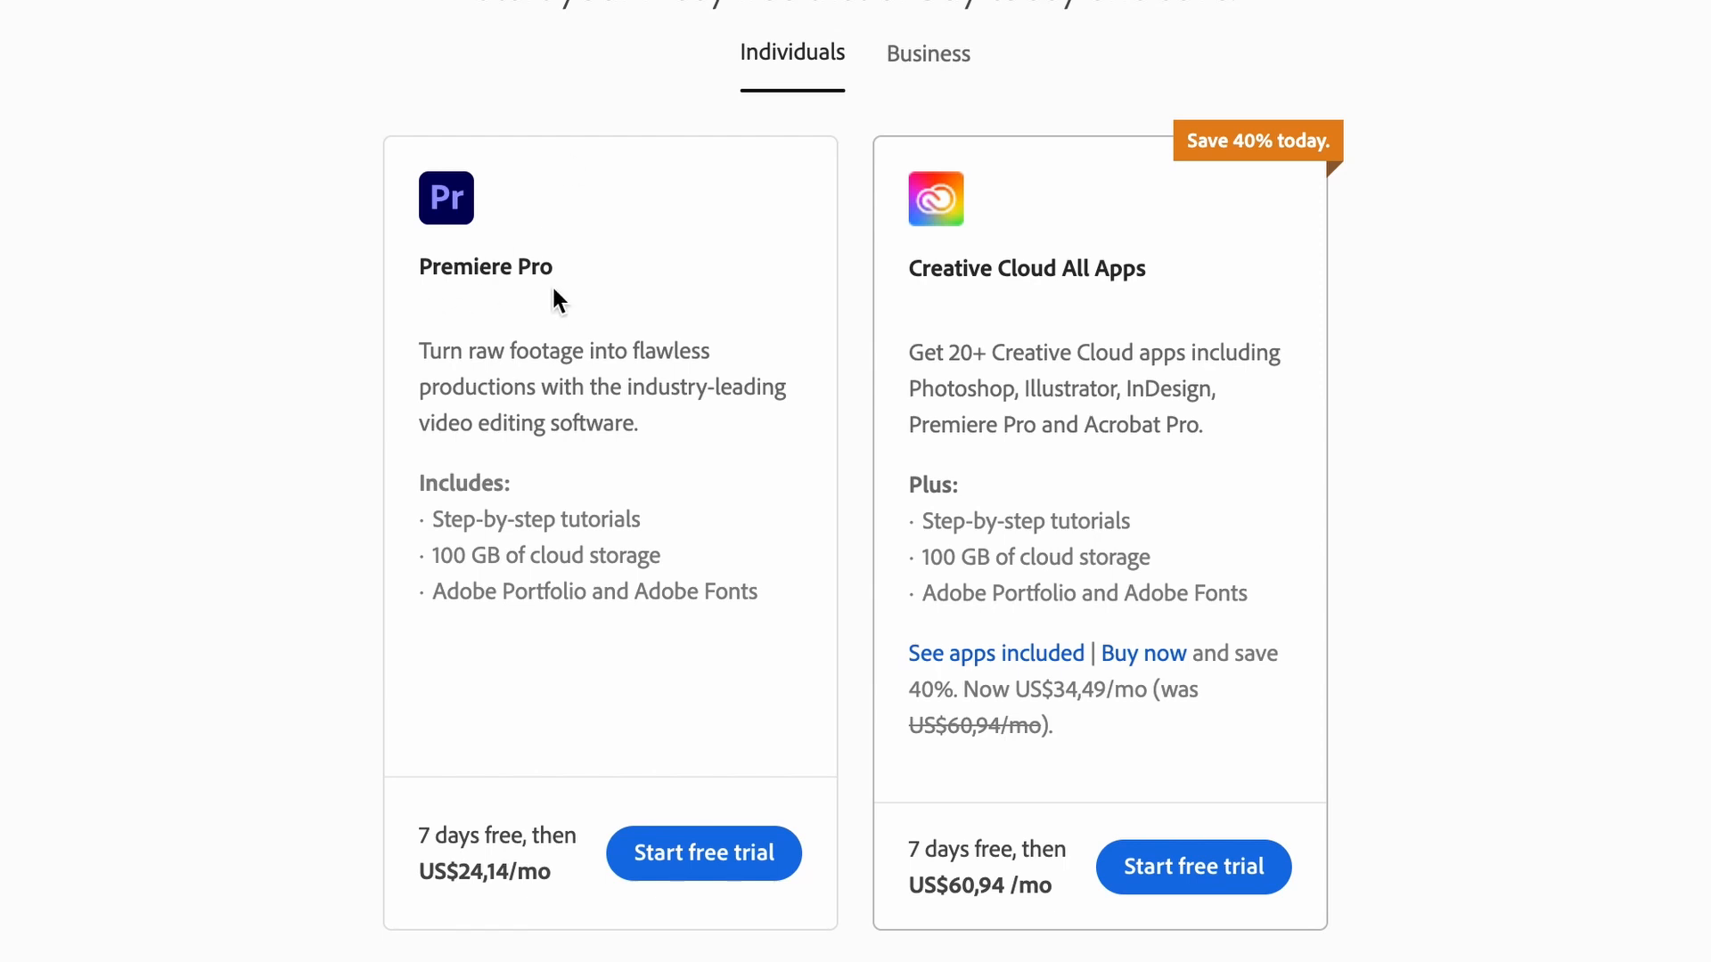
{"action": "mouse_move", "coordinate": [980, 303]}
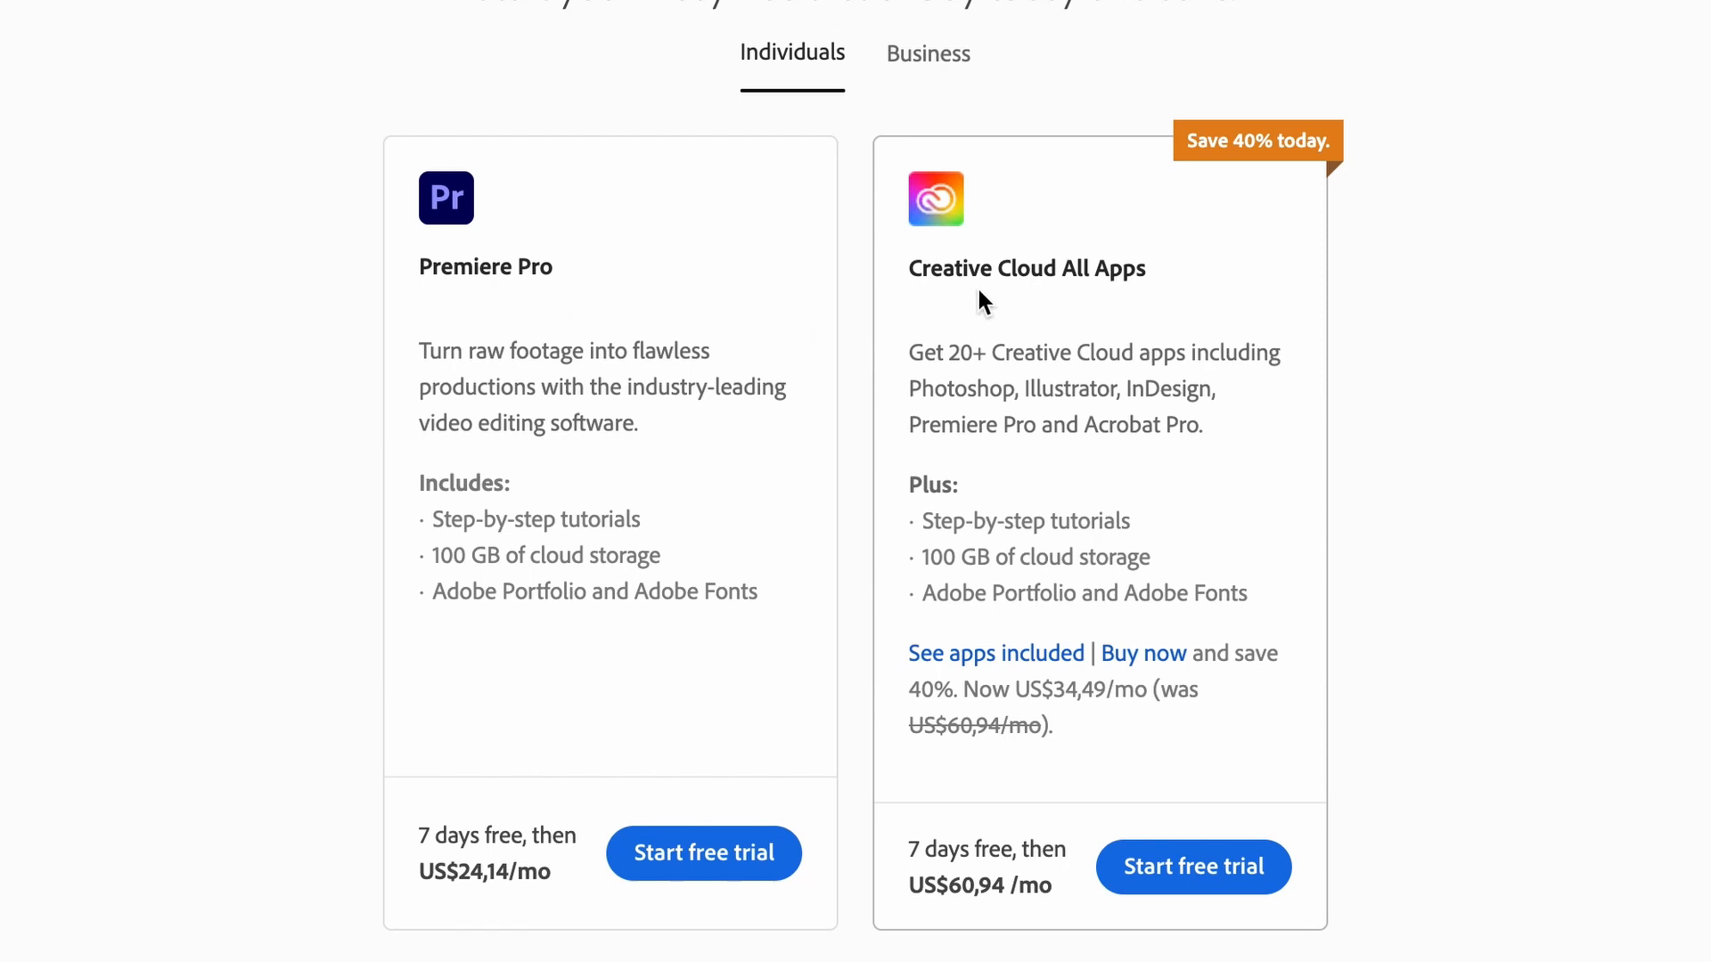
{"action": "mouse_move", "coordinate": [1189, 309]}
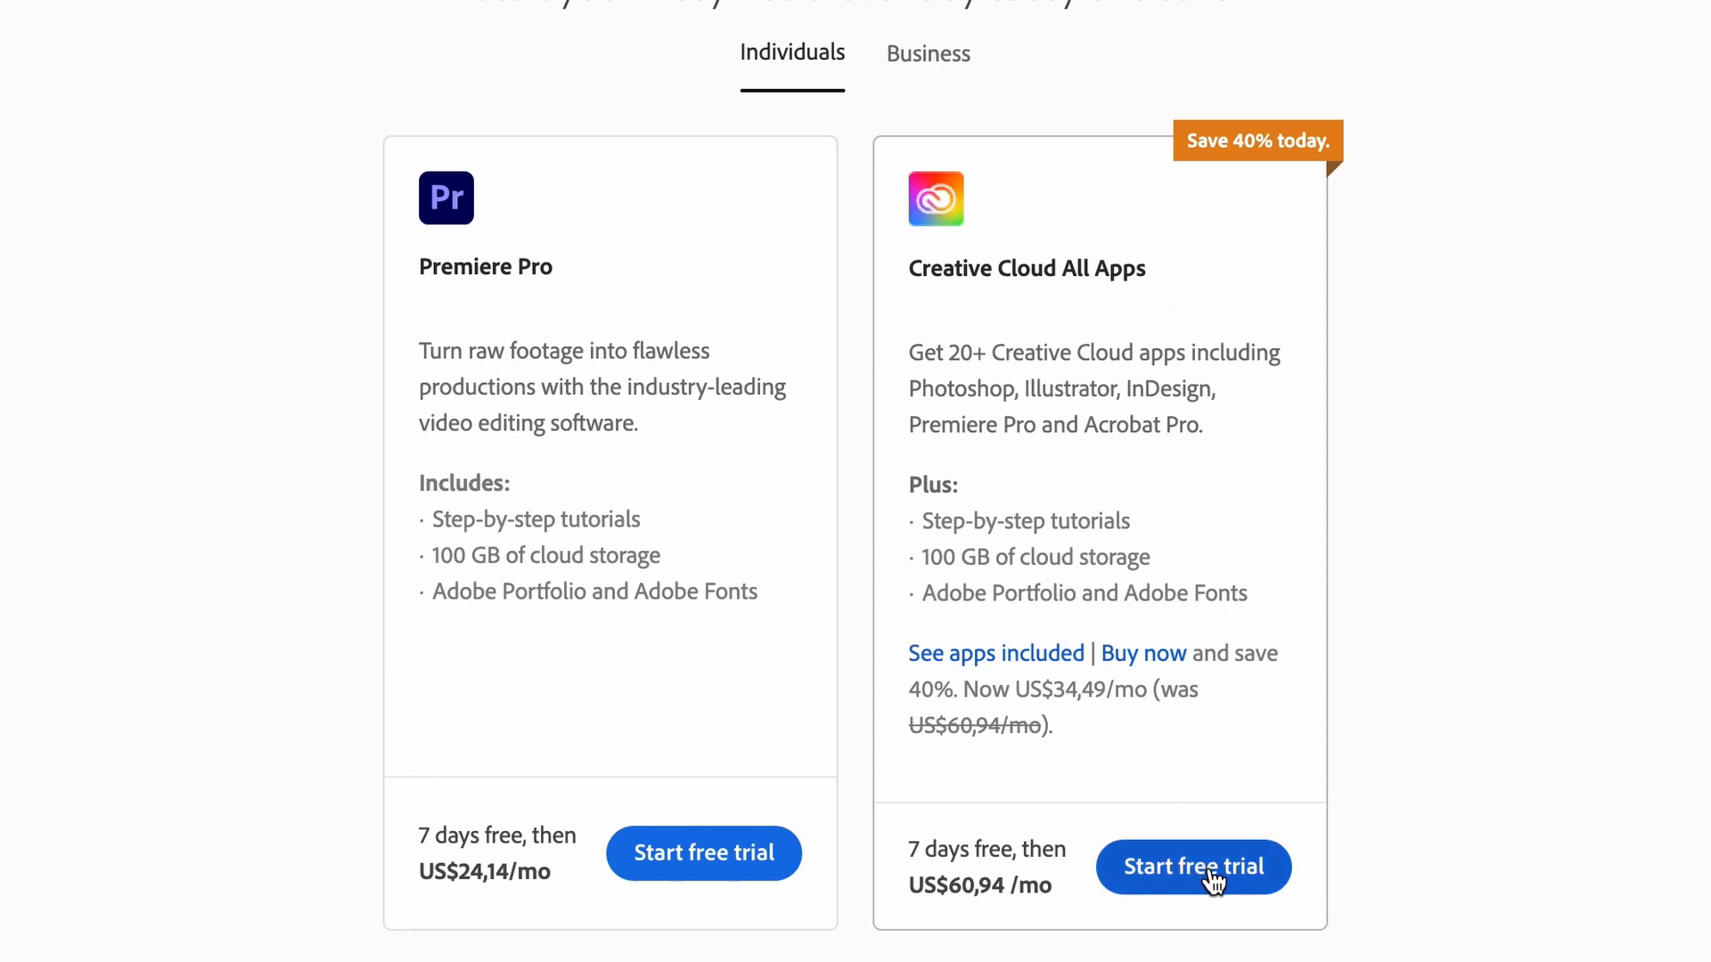
Step: Start the Creative Cloud All Apps trial checkout, keeping the annual plan paid monthly
{"action": "left_click", "coordinate": [1192, 866]}
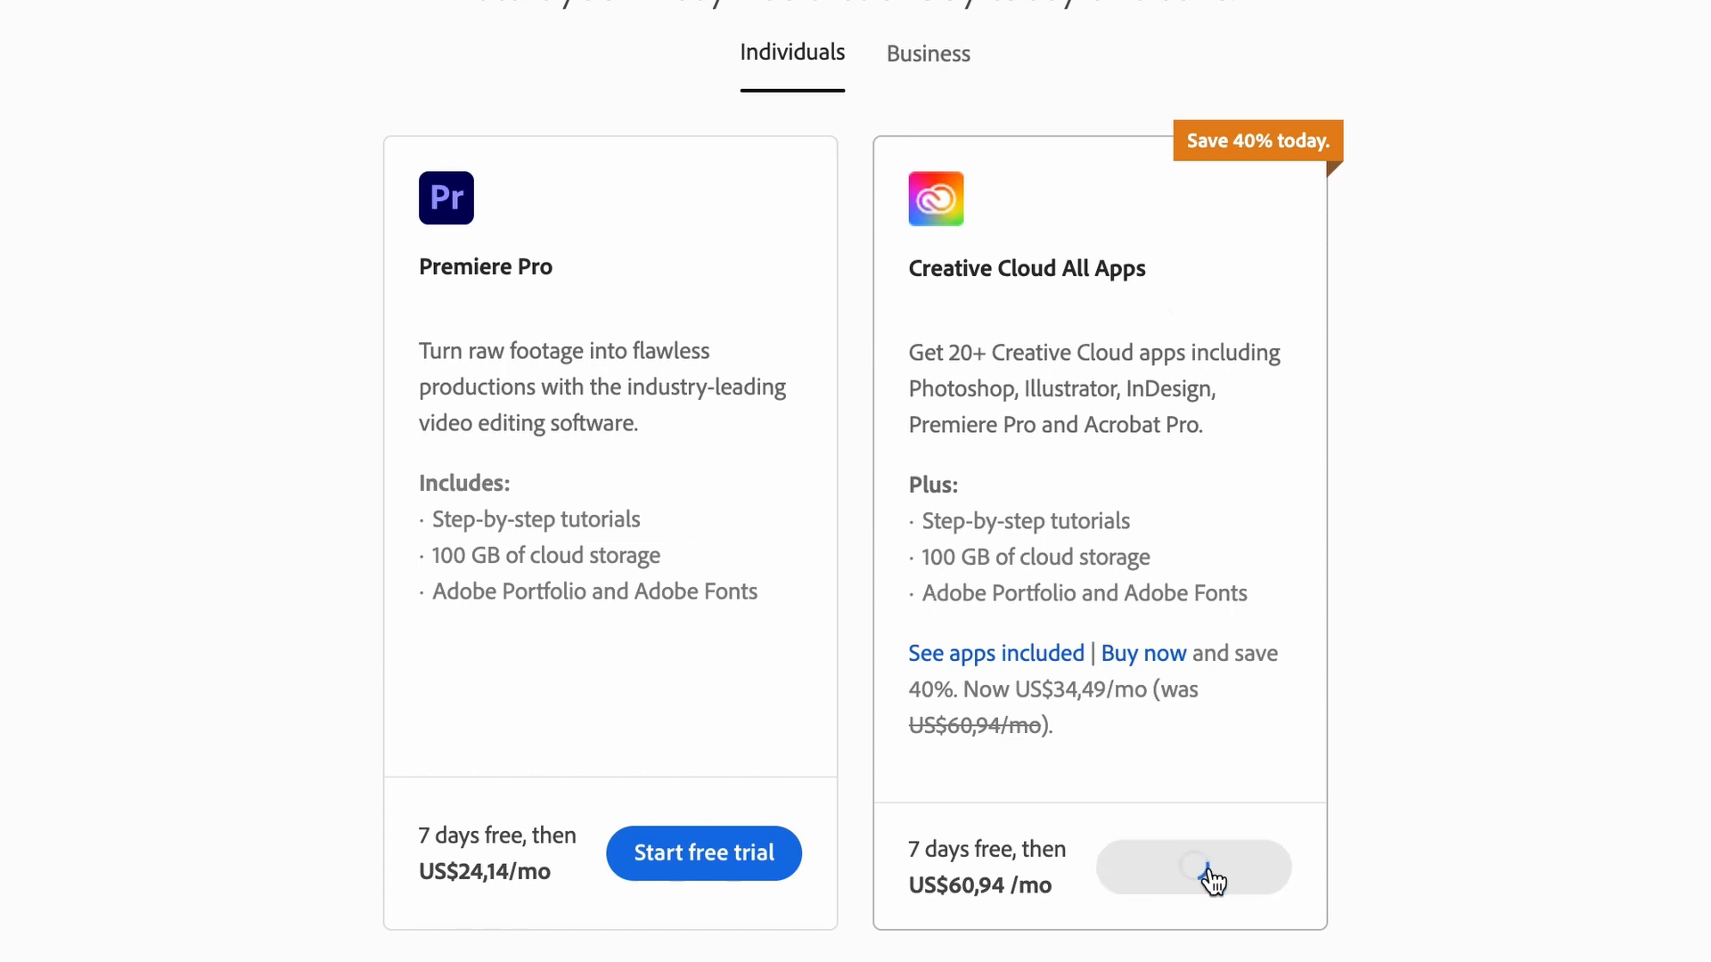
{"action": "left_click", "coordinate": [1194, 866]}
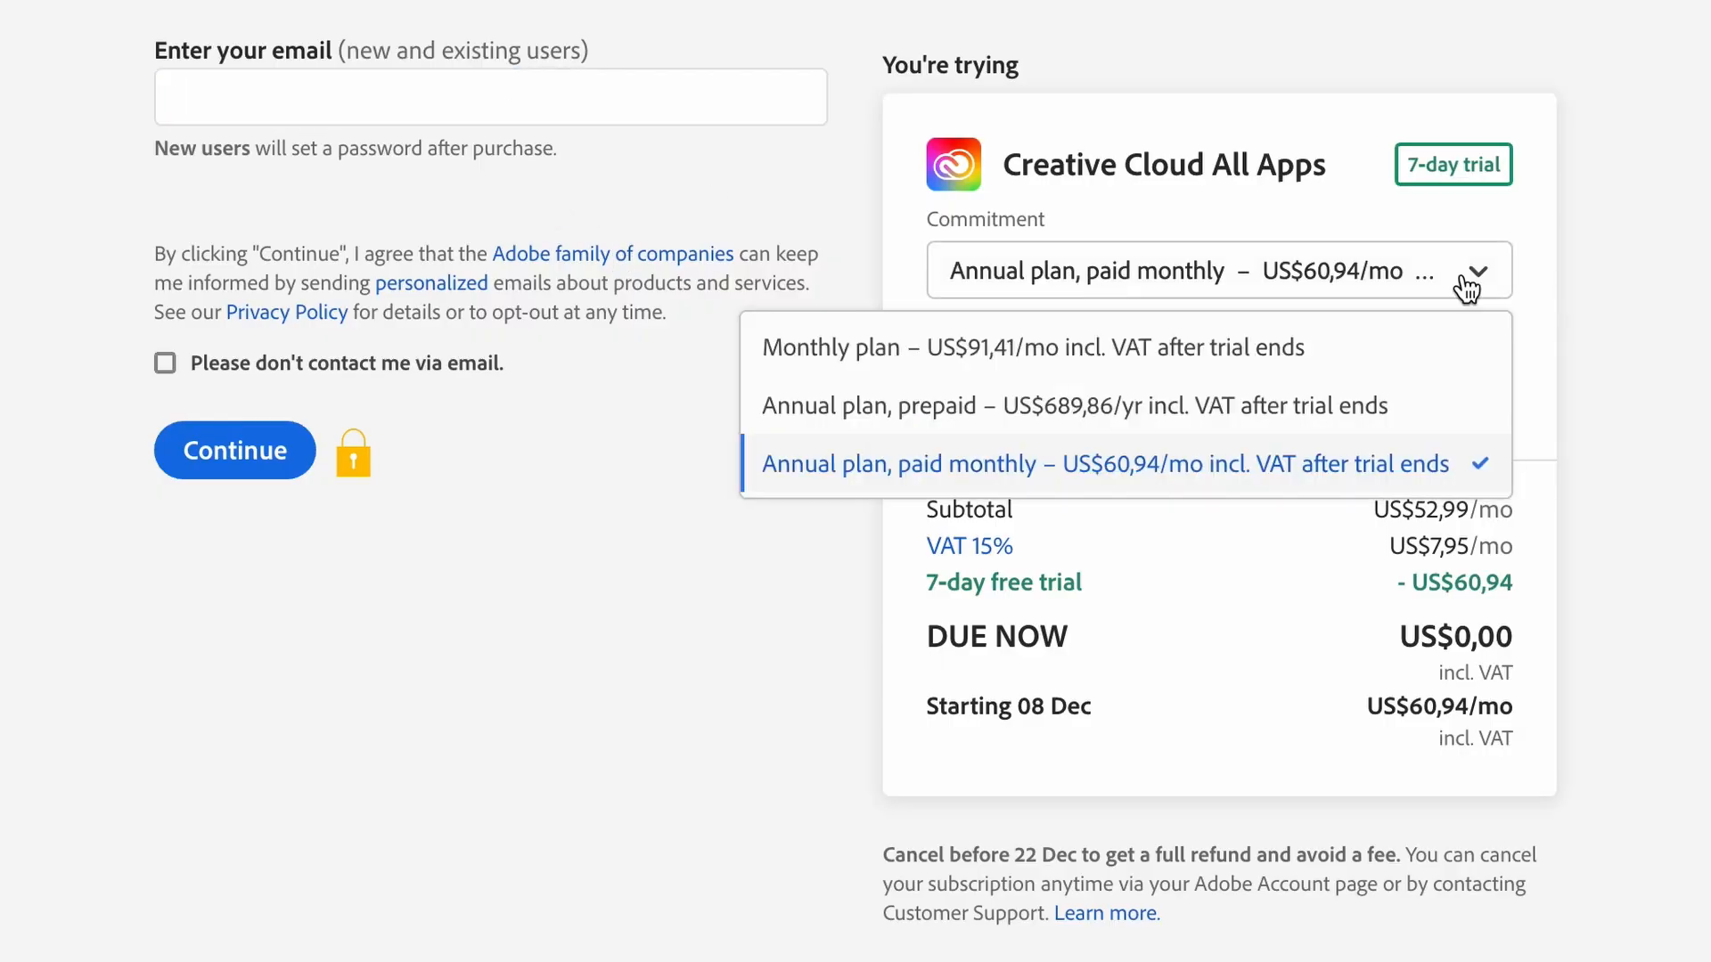
{"action": "mouse_move", "coordinate": [1320, 355]}
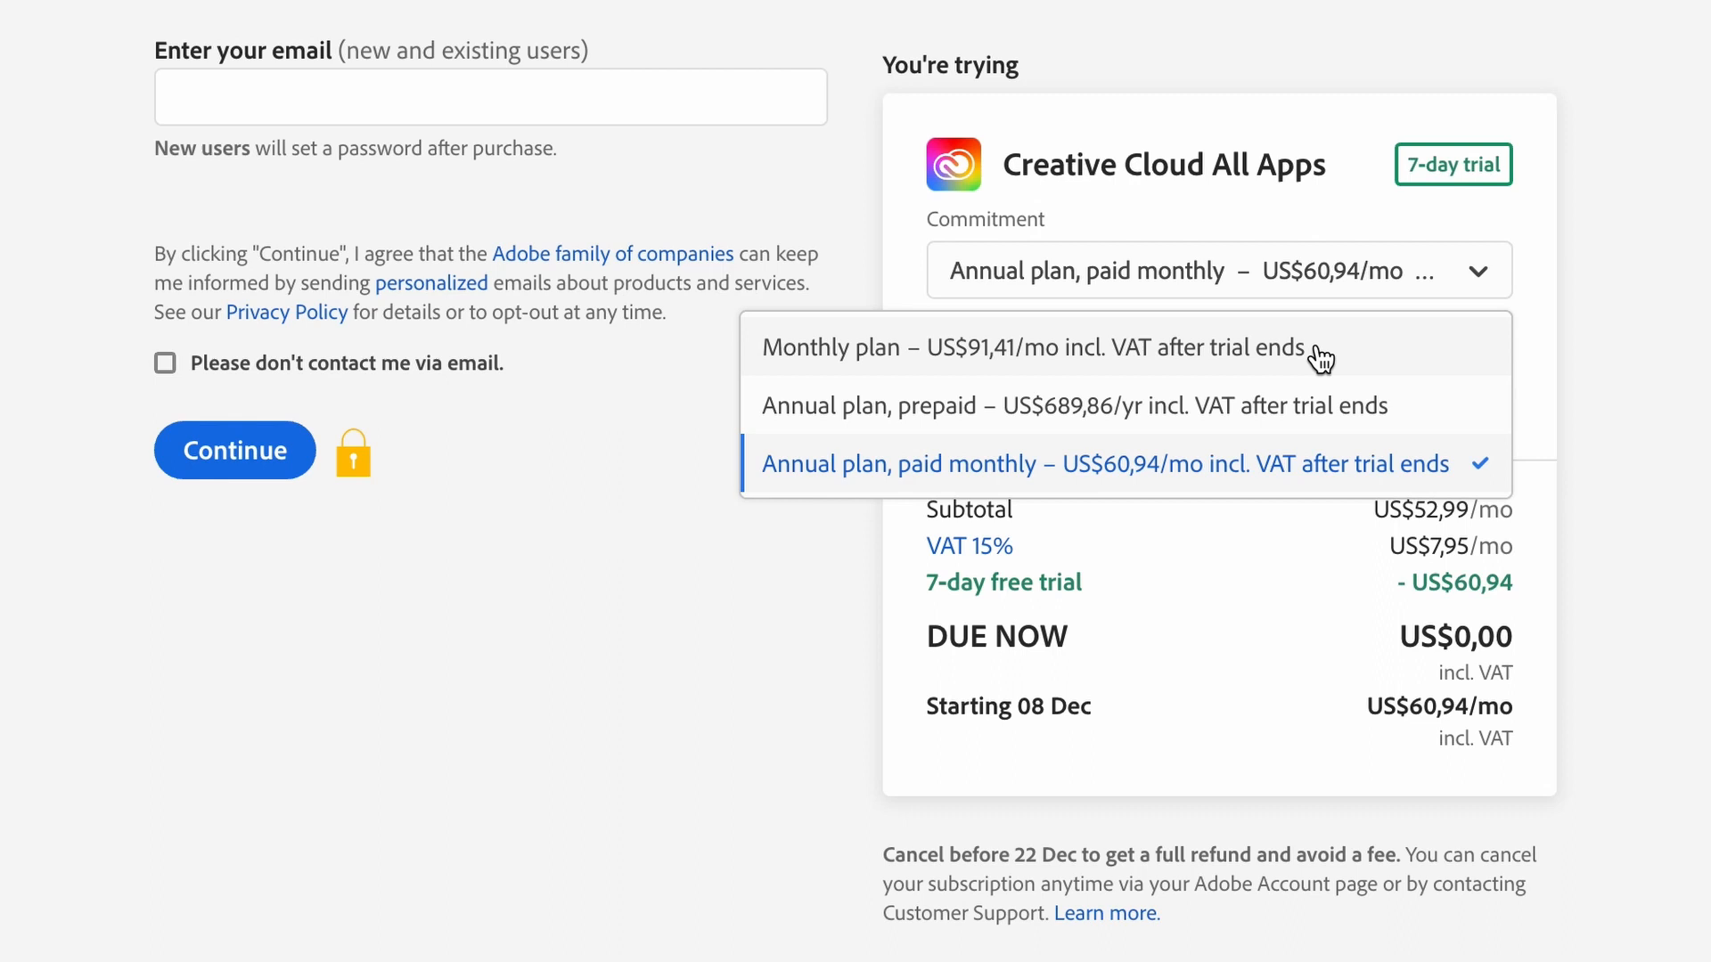
{"action": "mouse_move", "coordinate": [1331, 414]}
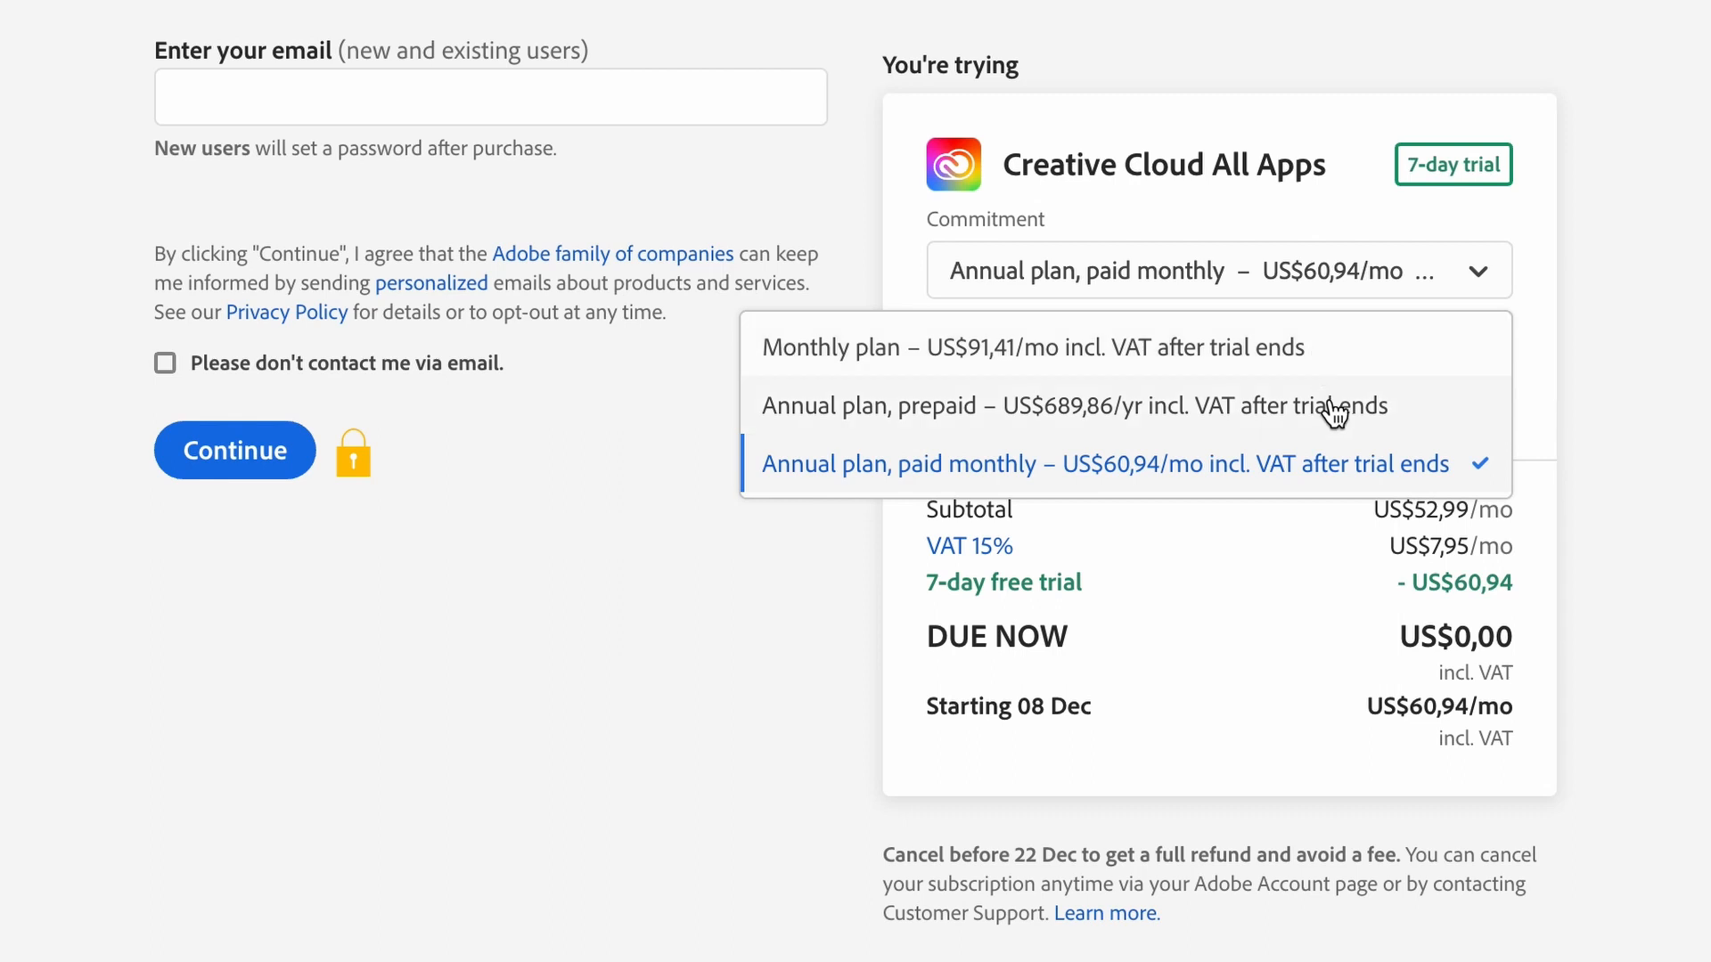
{"action": "left_click", "coordinate": [1118, 463]}
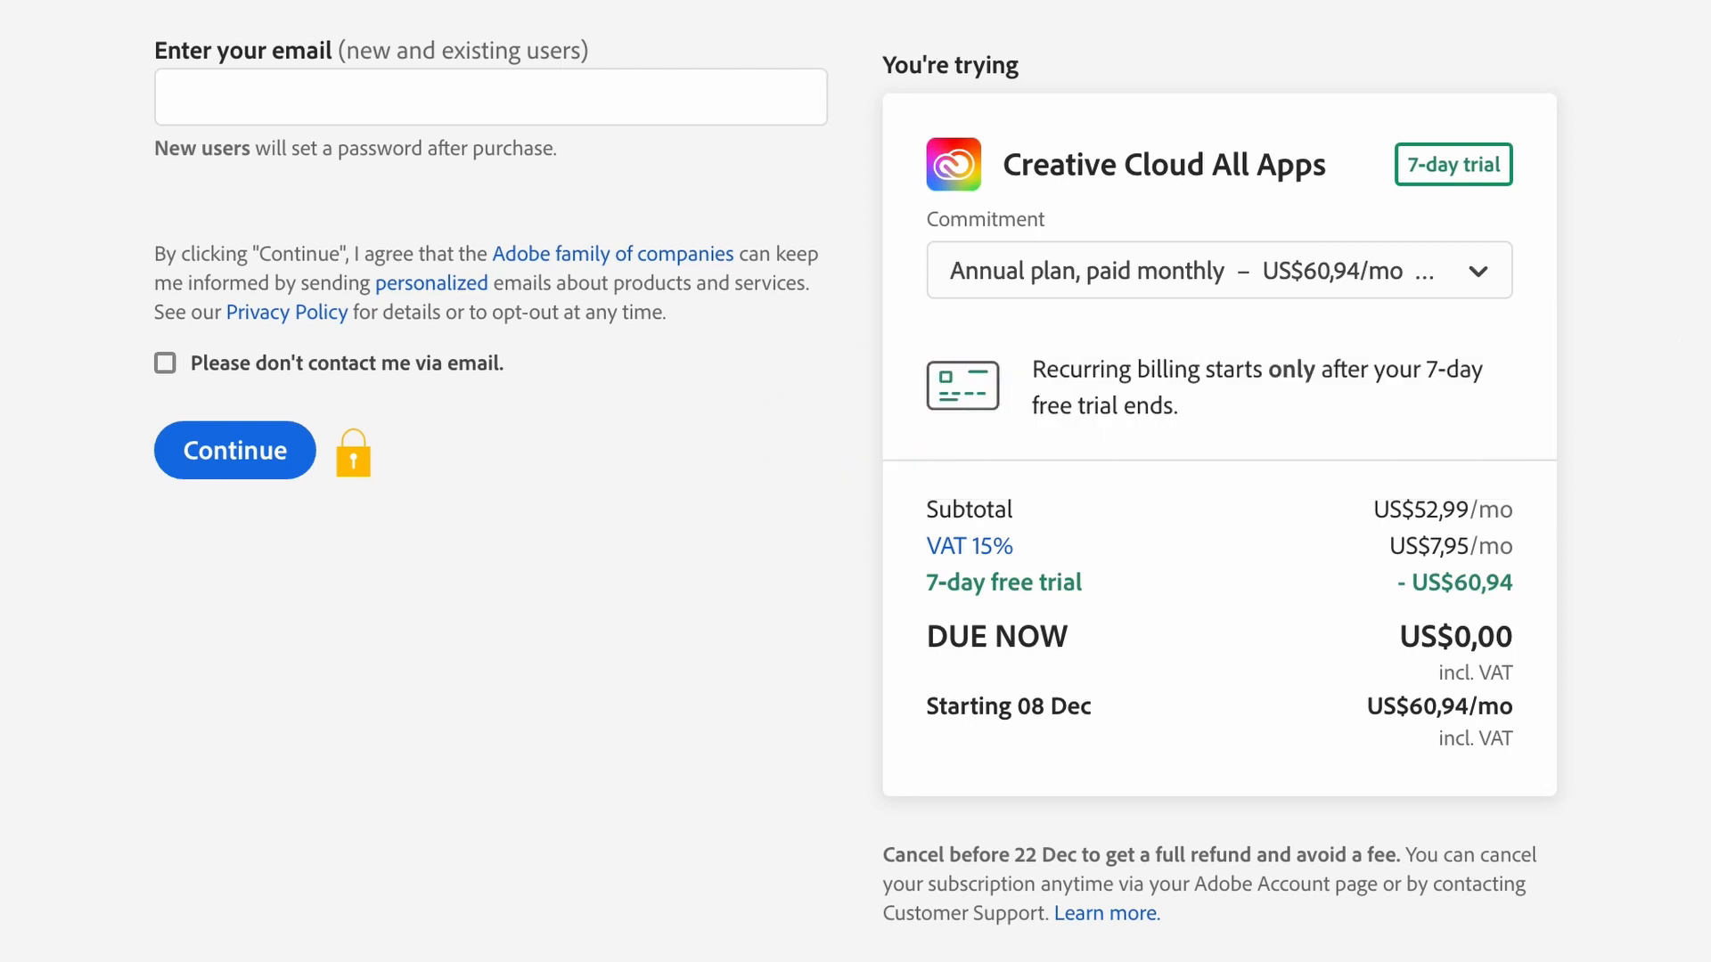
{"action": "mouse_move", "coordinate": [1070, 551]}
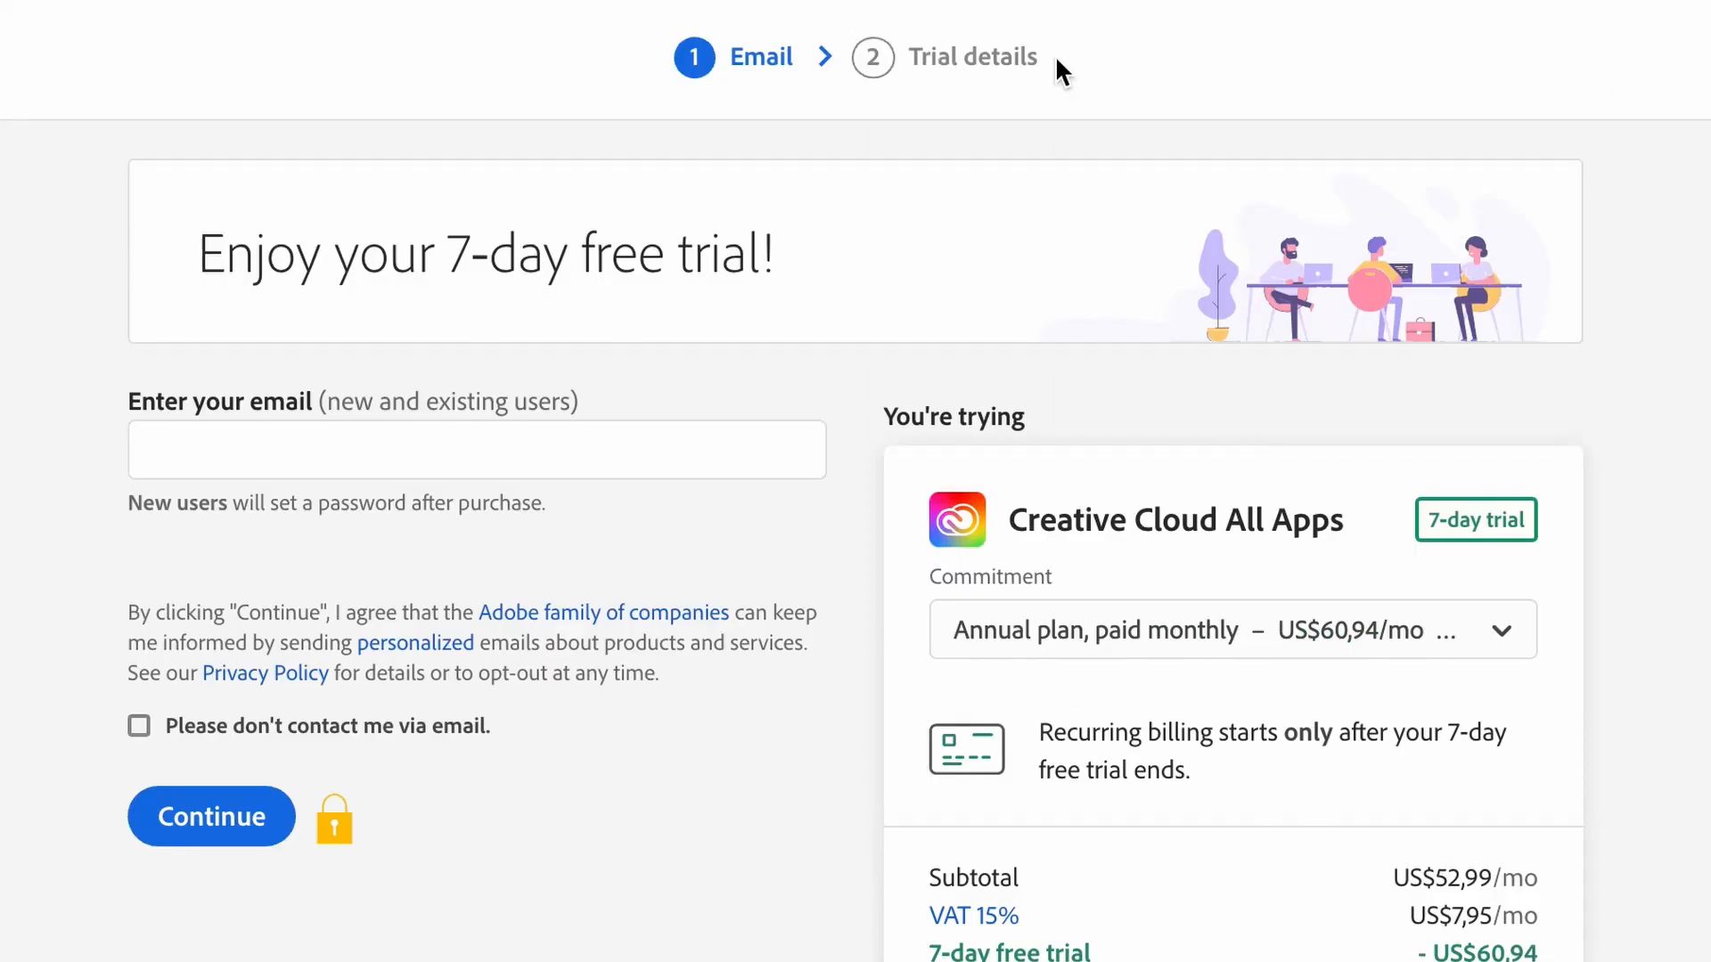
Step: Scroll down the checkout to the Frequently purchased with Adobe Stock images offer
{"action": "scroll", "scroll_direction": "down", "scroll_amount": 3}
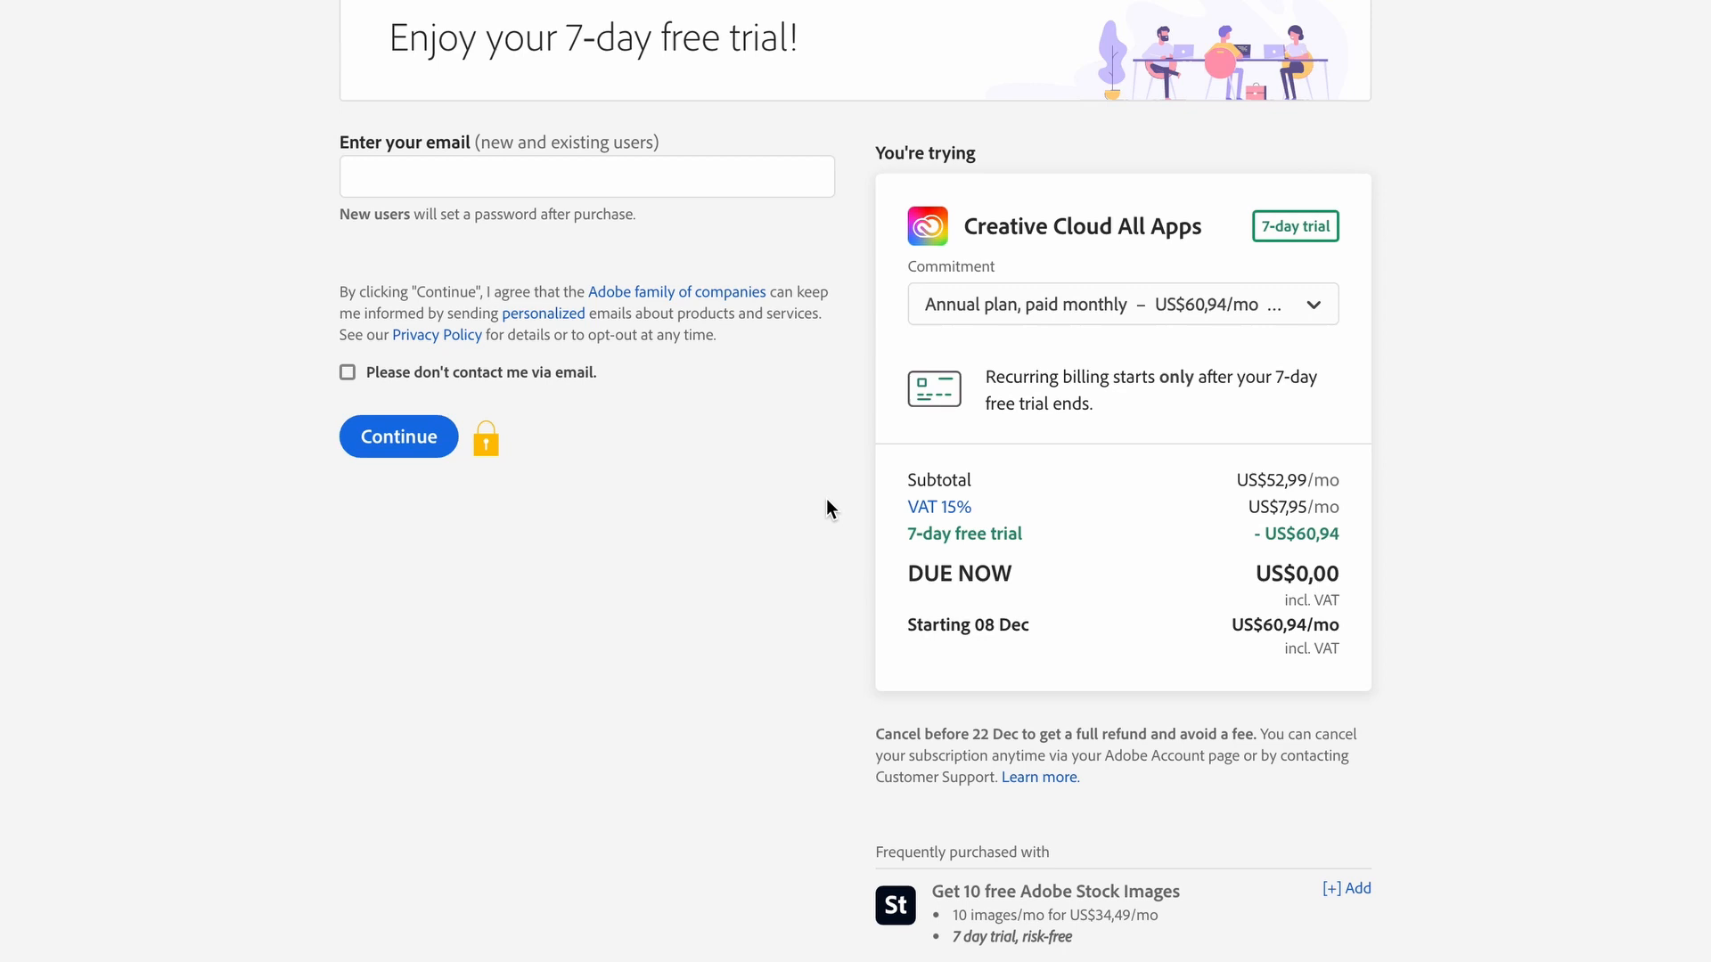
{"action": "mouse_move", "coordinate": [1177, 841]}
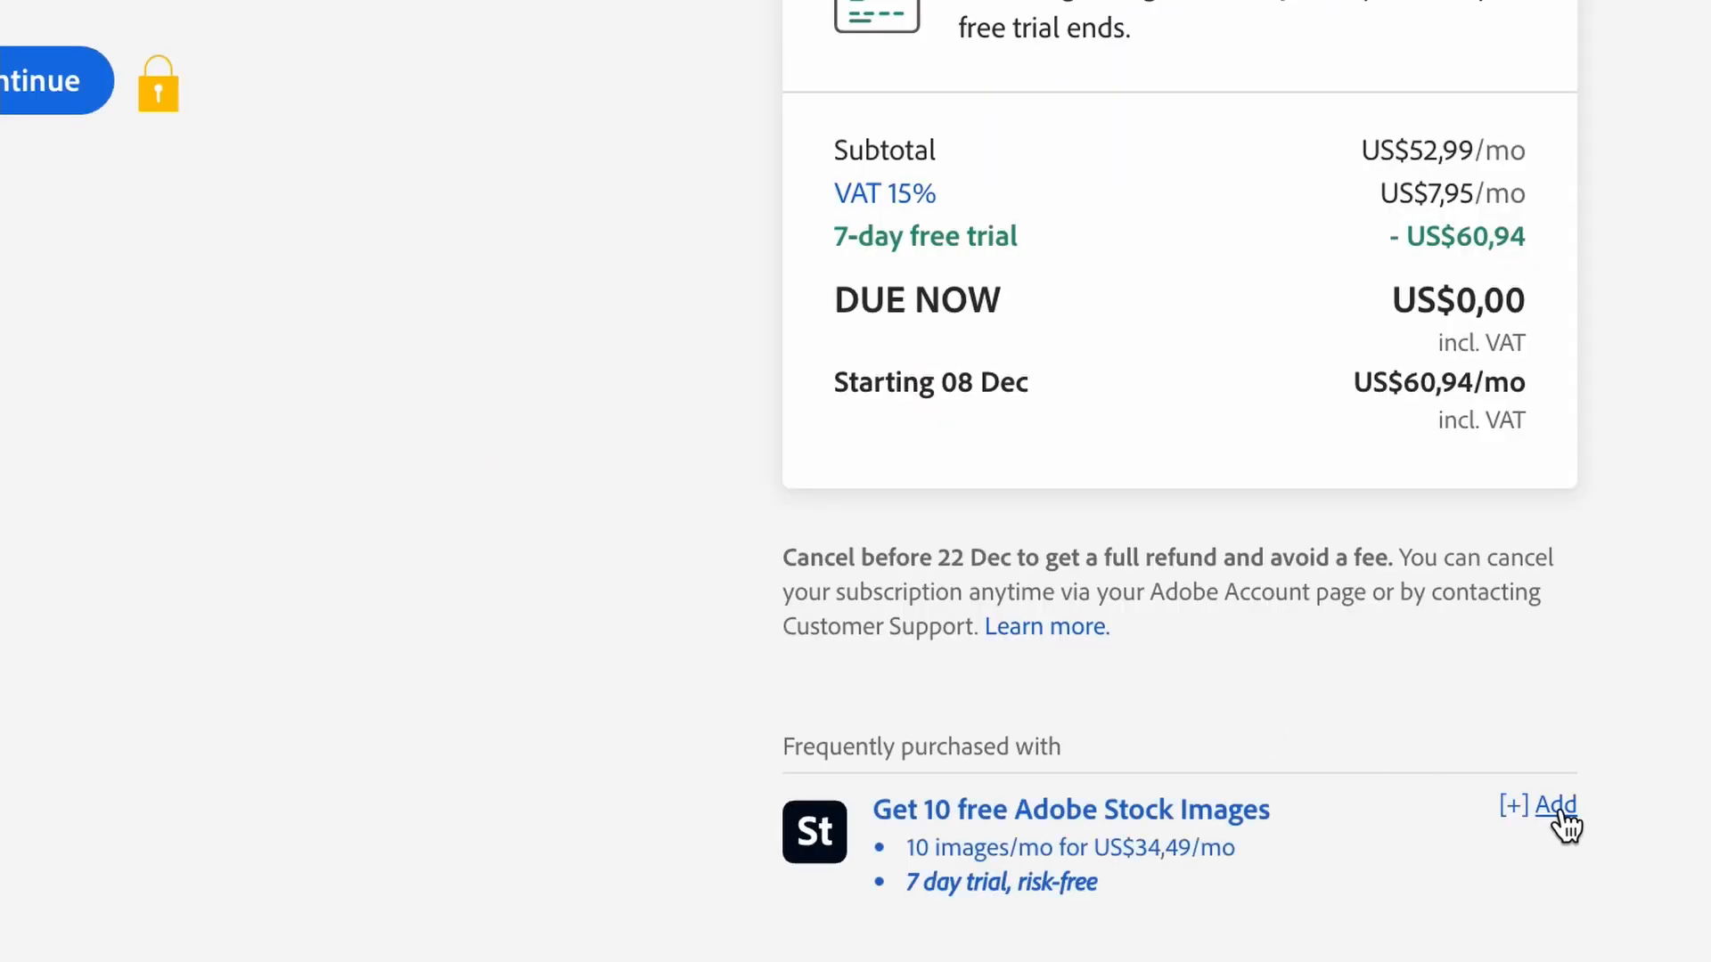
Step: Add the Get 10 free Adobe Stock Images trial, keeping US$0,00 due now
{"action": "left_click", "coordinate": [1554, 806]}
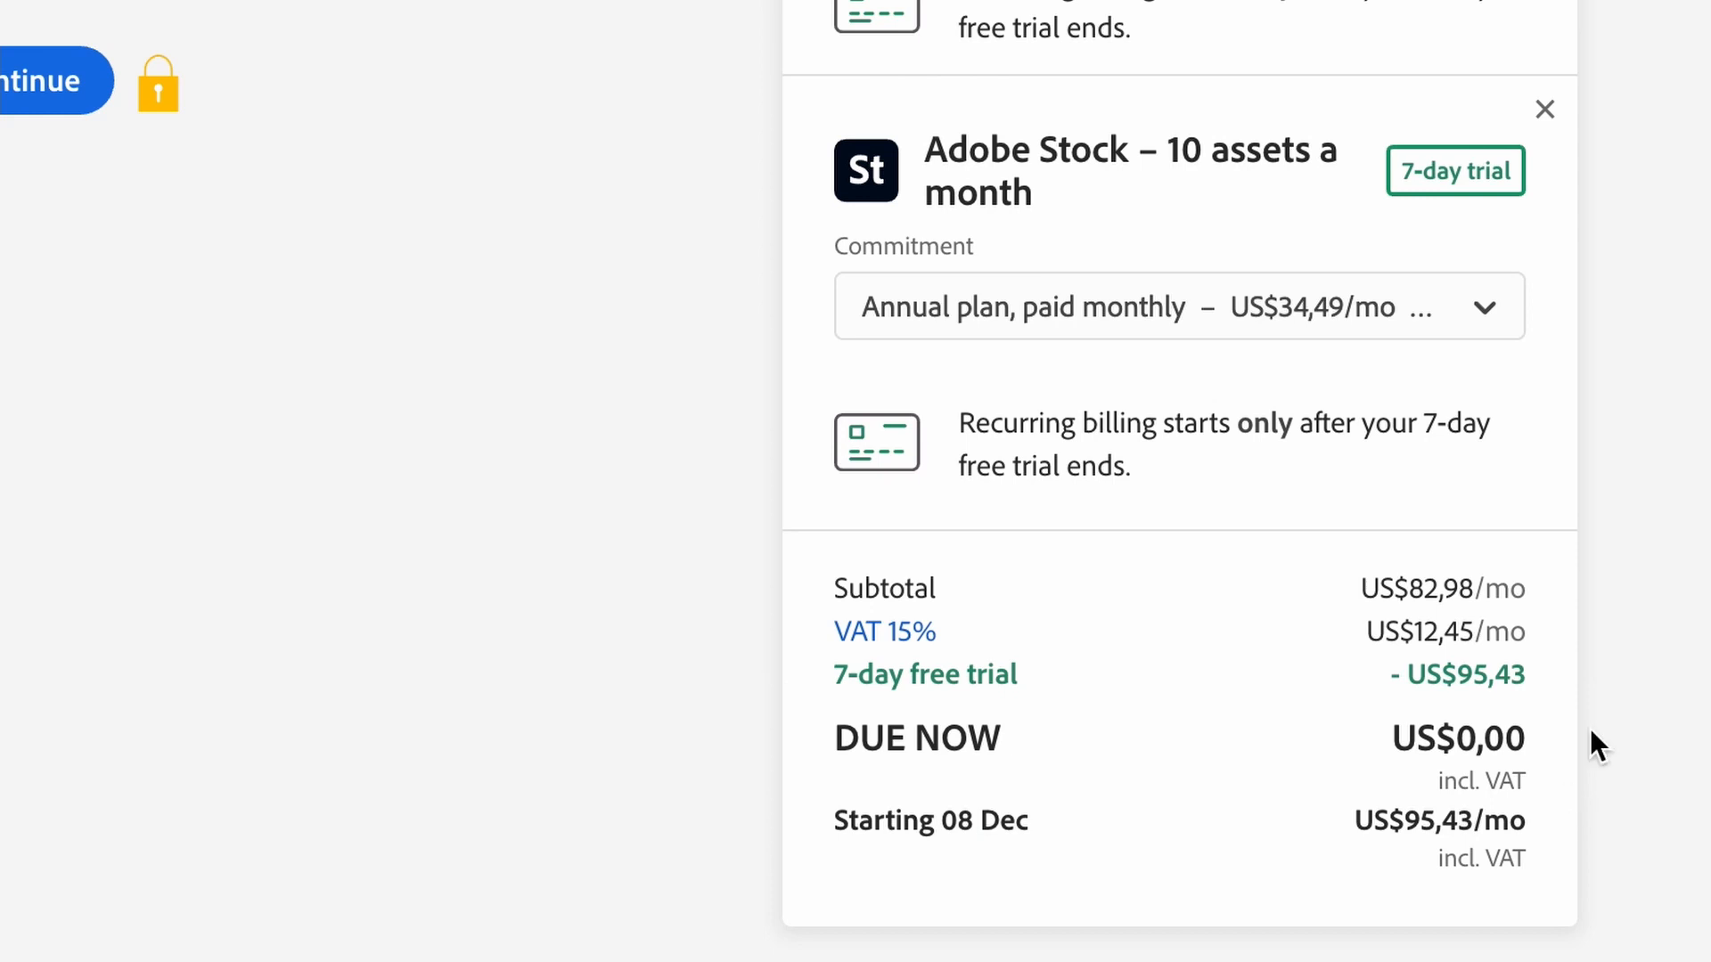
{"action": "mouse_move", "coordinate": [1094, 589]}
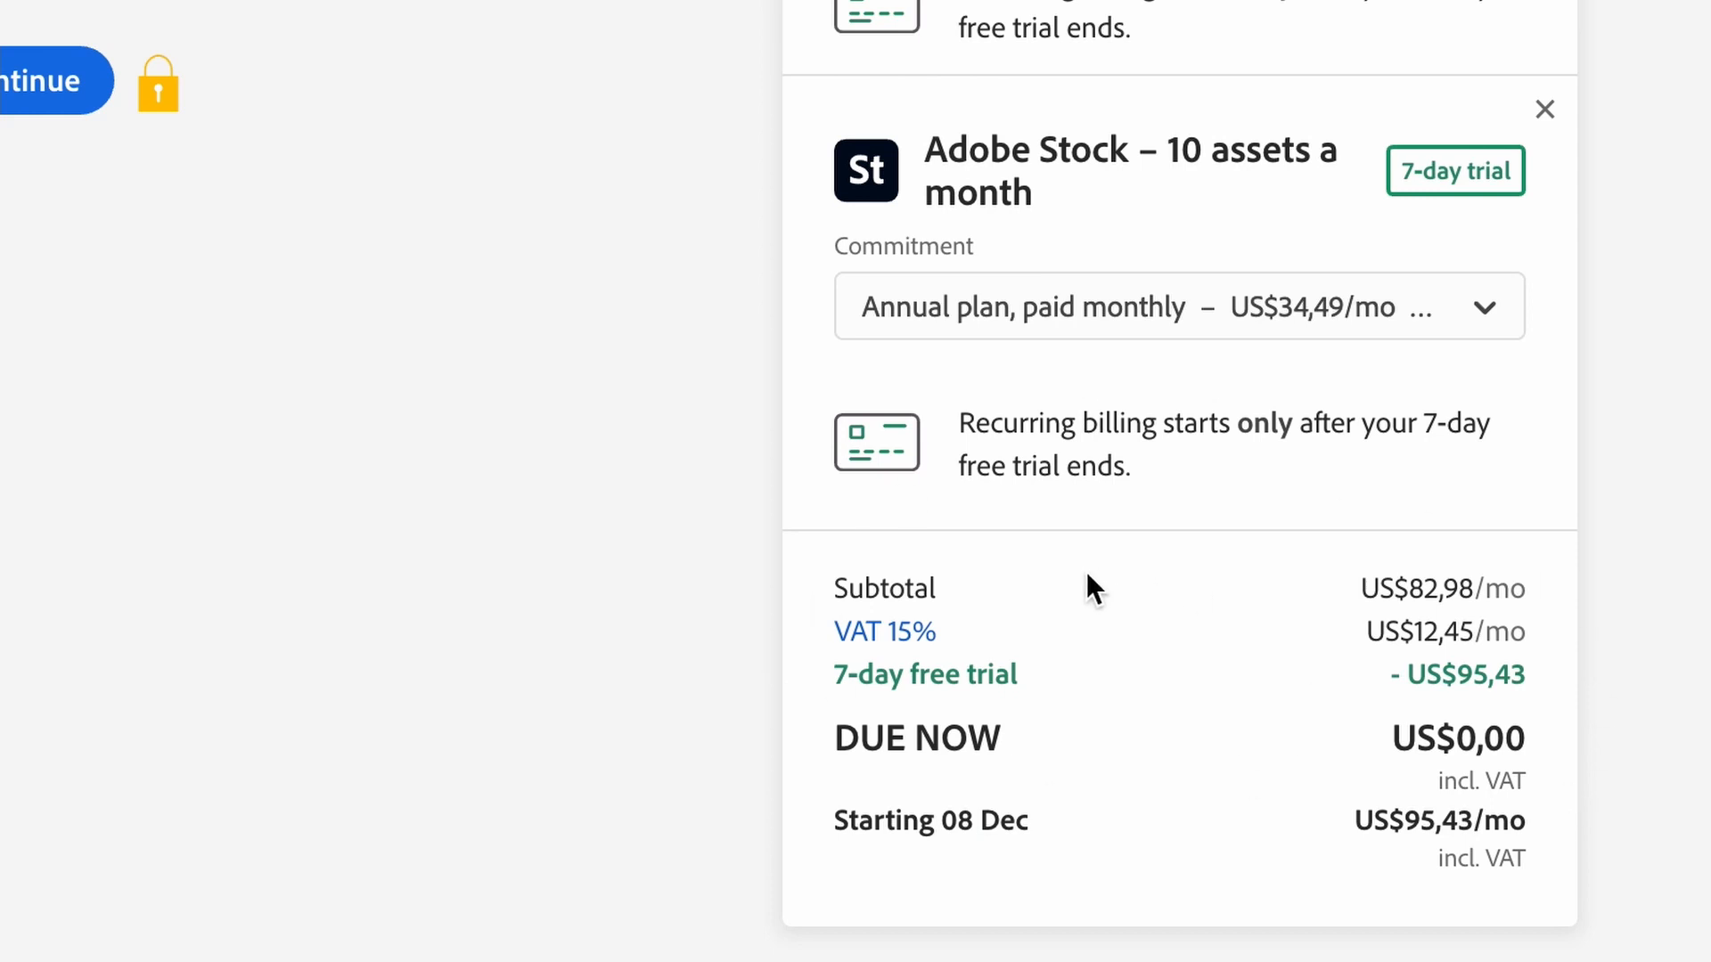
{"action": "mouse_move", "coordinate": [1004, 642]}
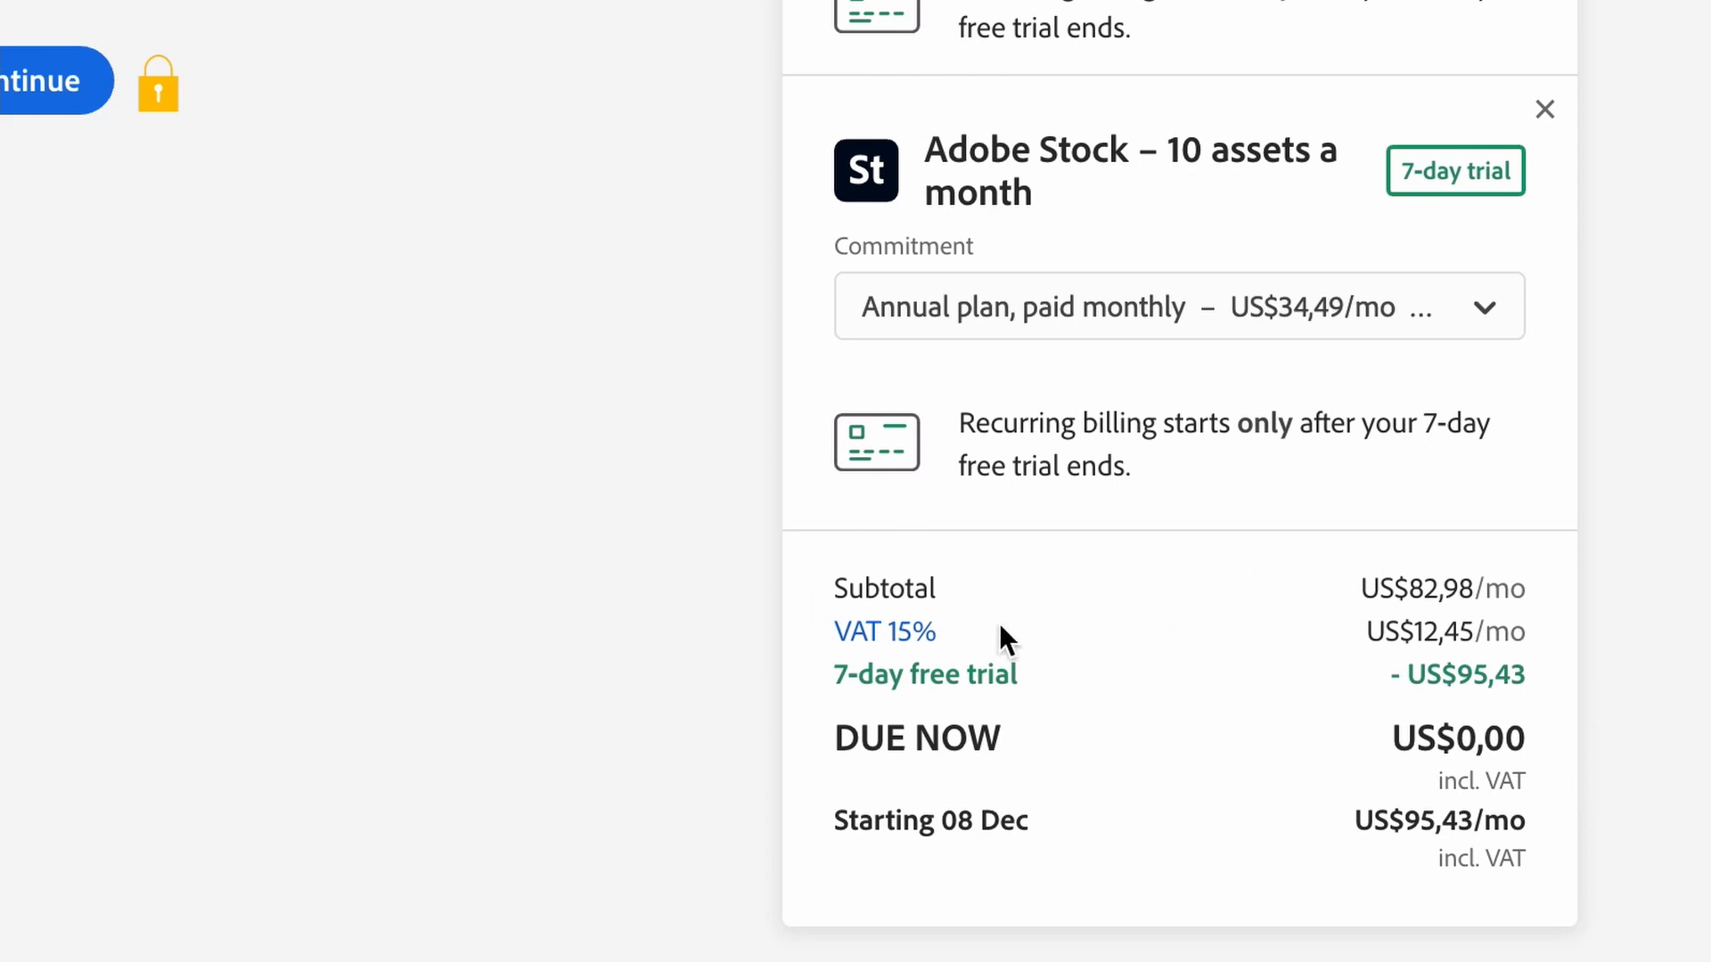
{"action": "mouse_move", "coordinate": [707, 513]}
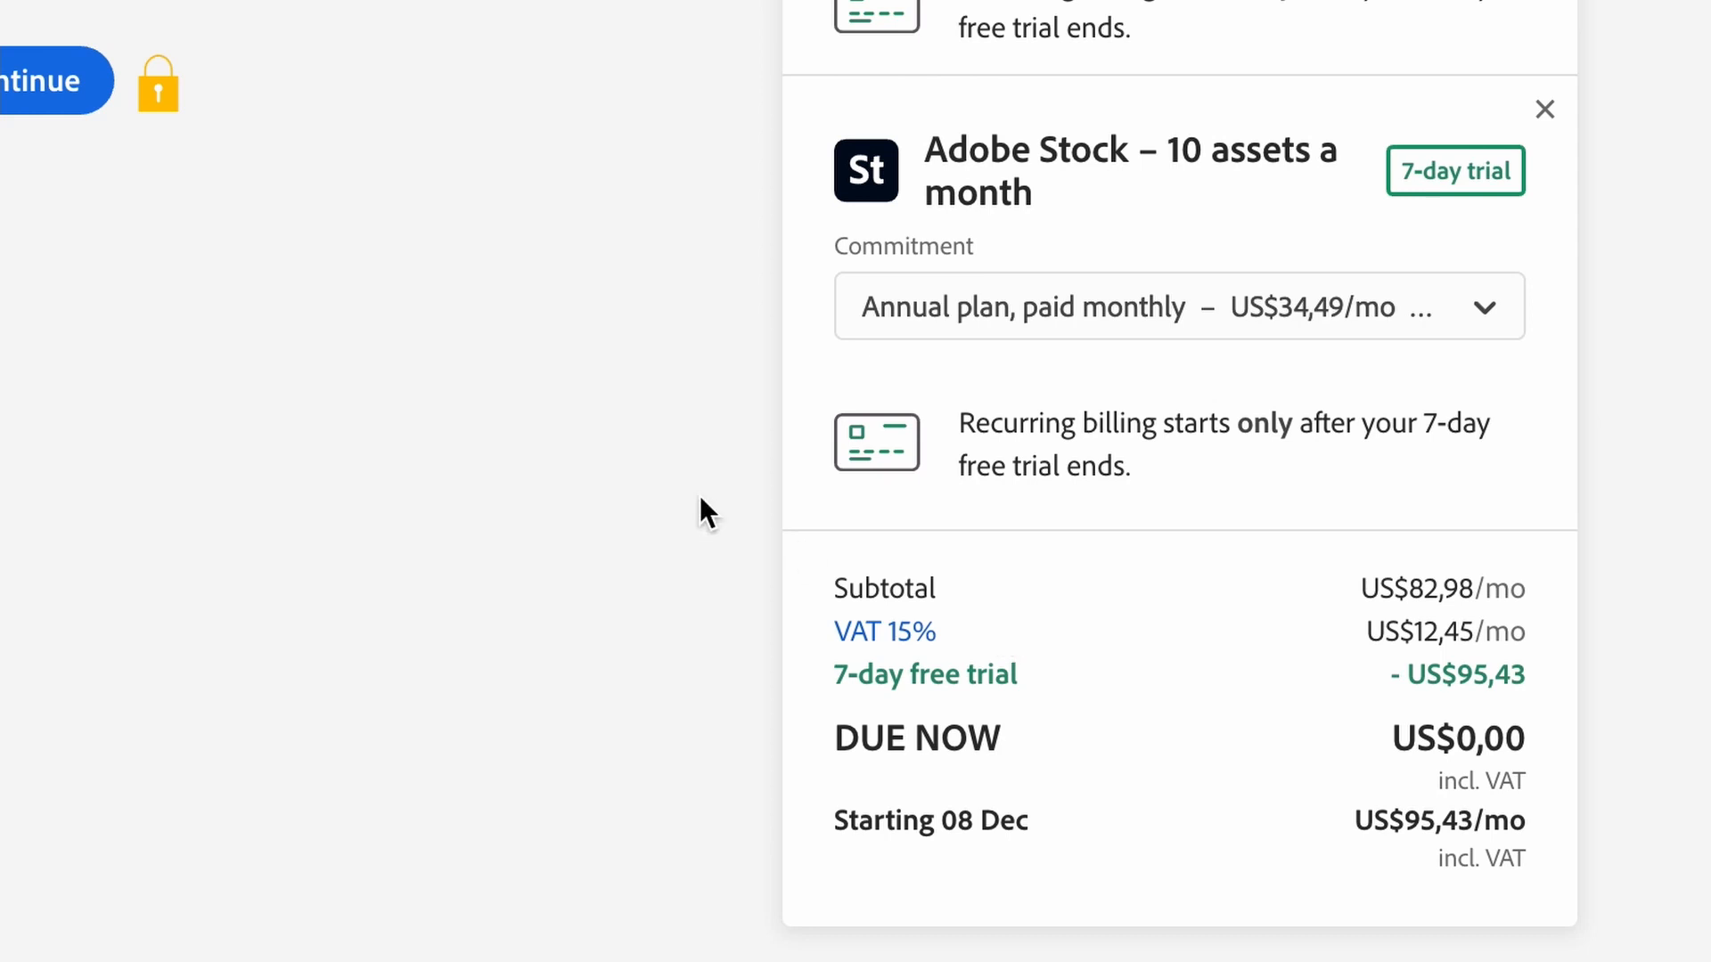